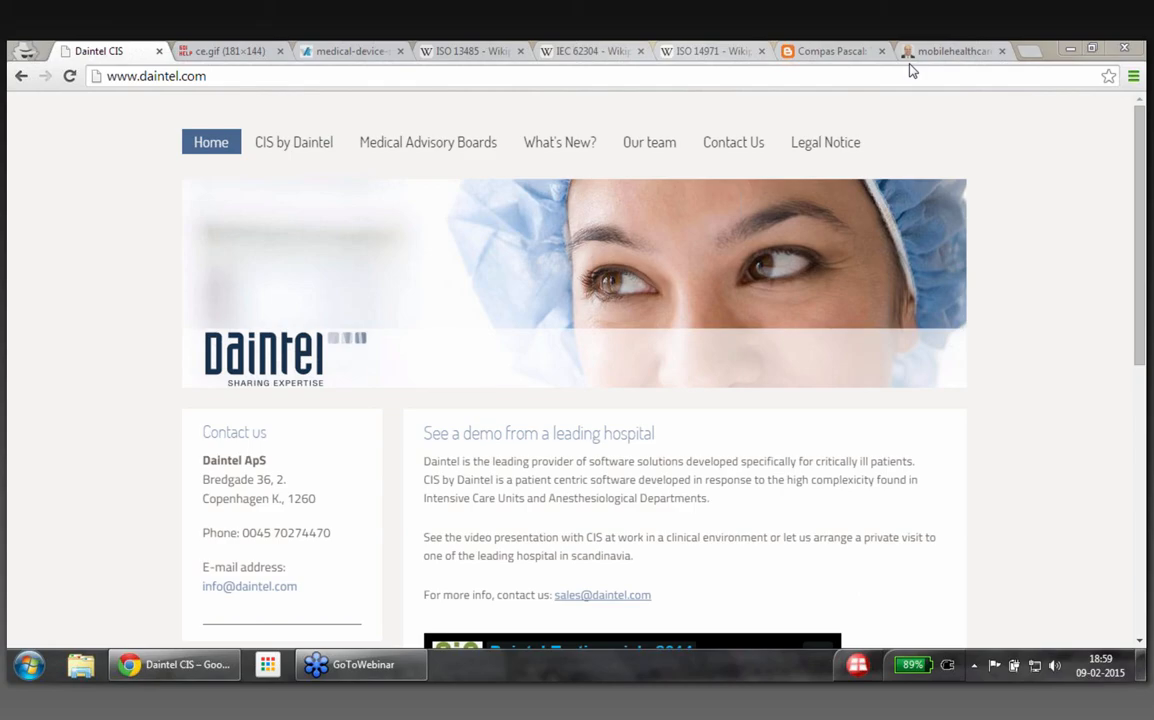
mouse_move(1074, 314)
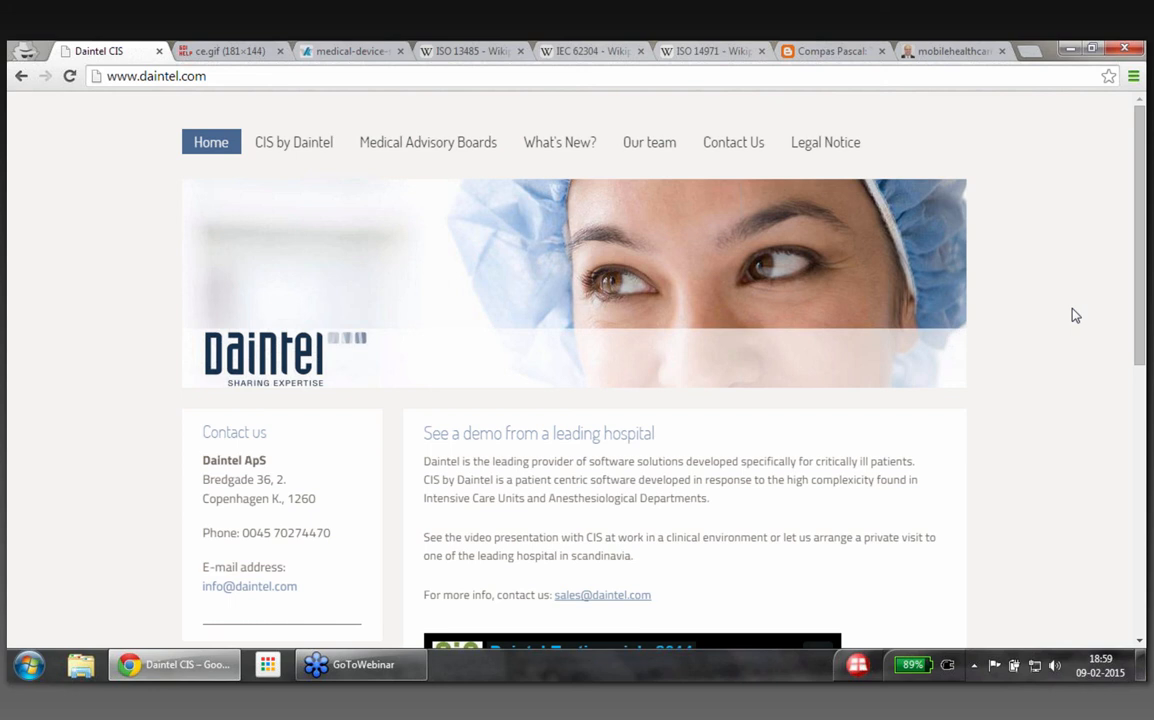
Scroll to the embedded Vimeo player and start the Daintel Testimonials 2014 video
scroll("down", 3)
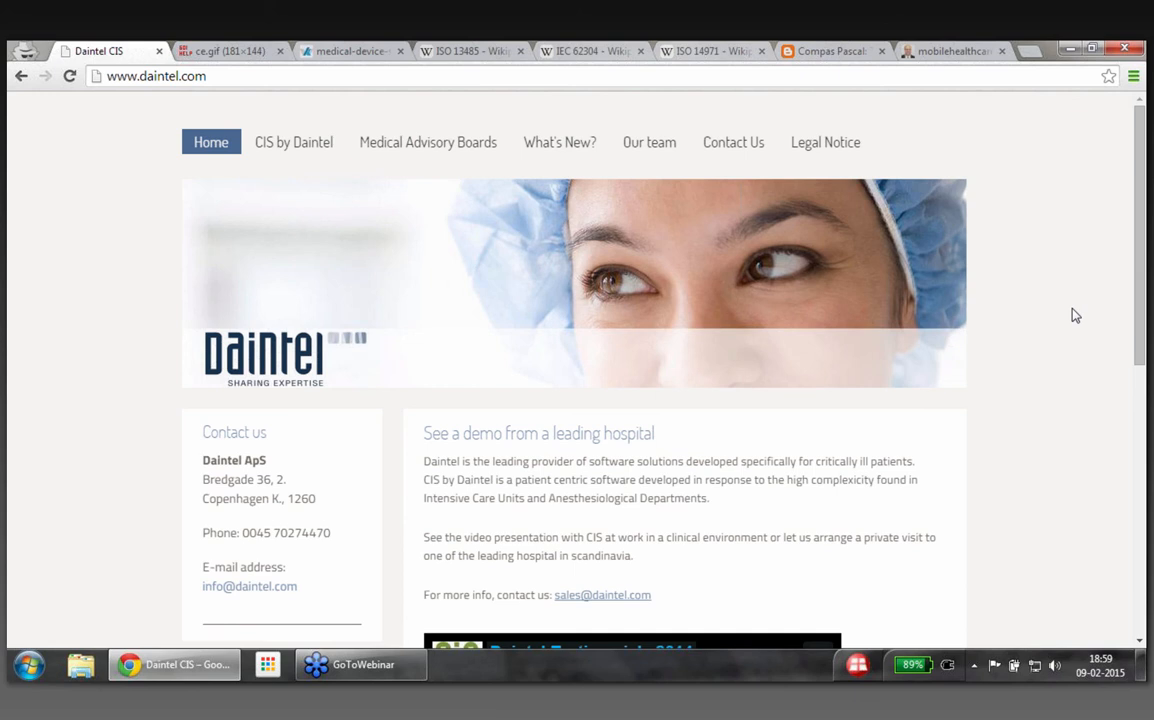
scroll("down", 3)
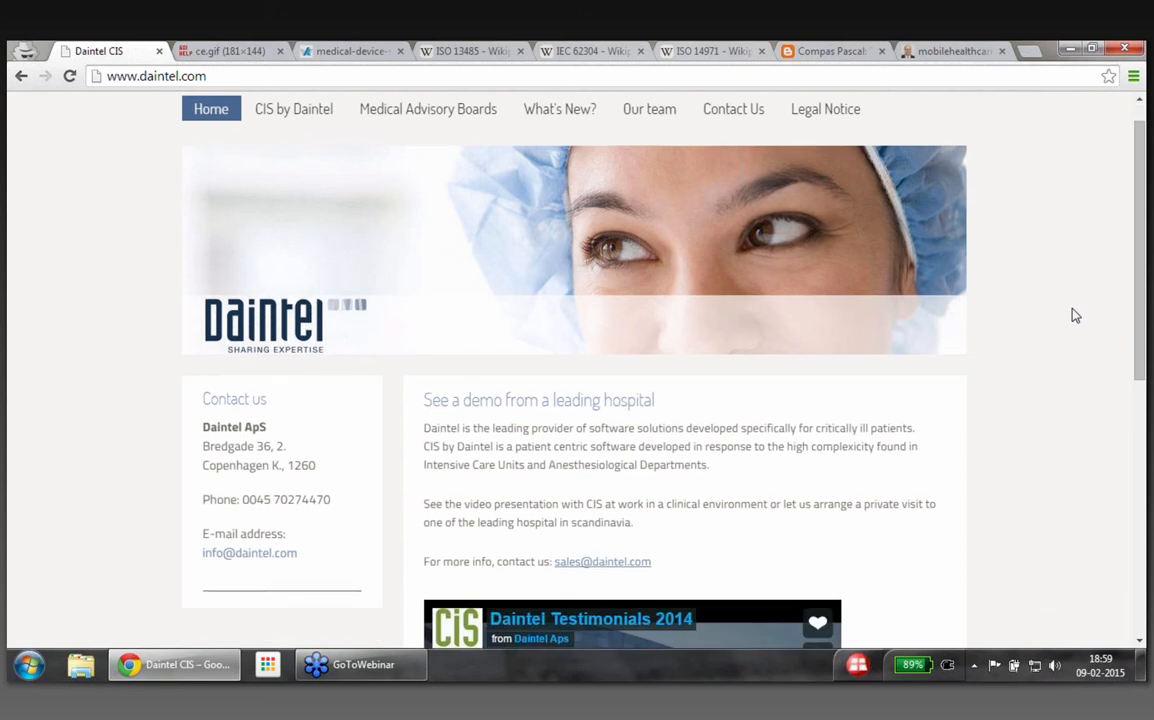
scroll("down", 3)
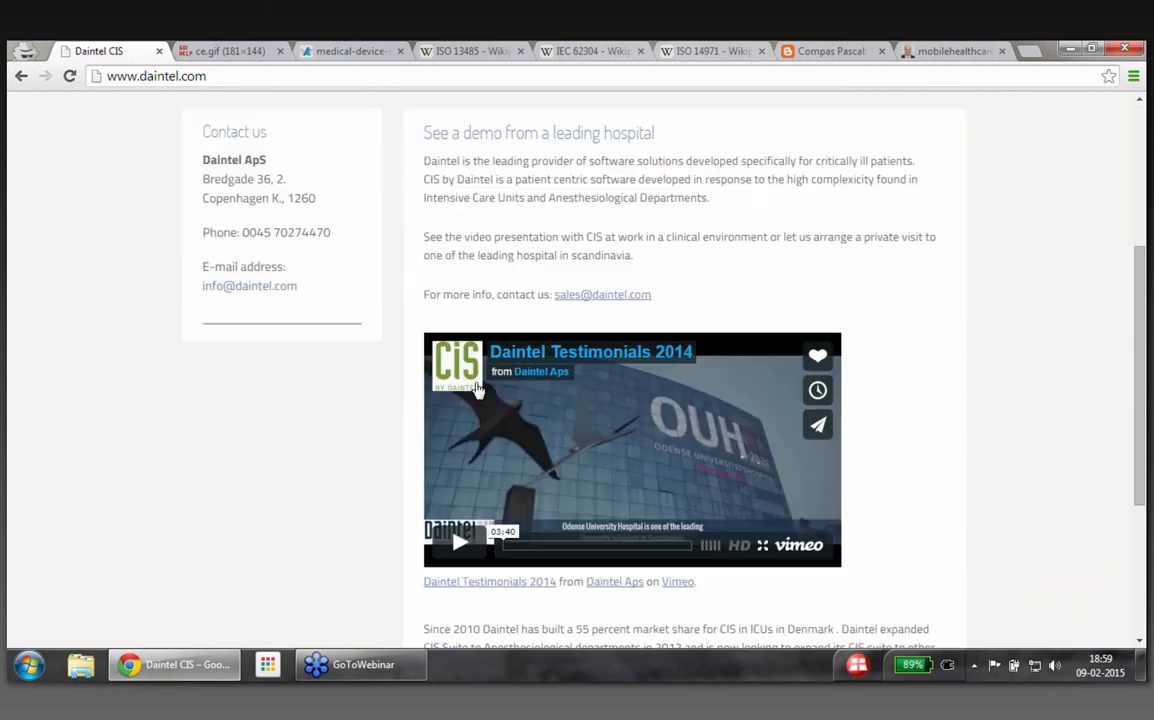
mouse_move(416, 534)
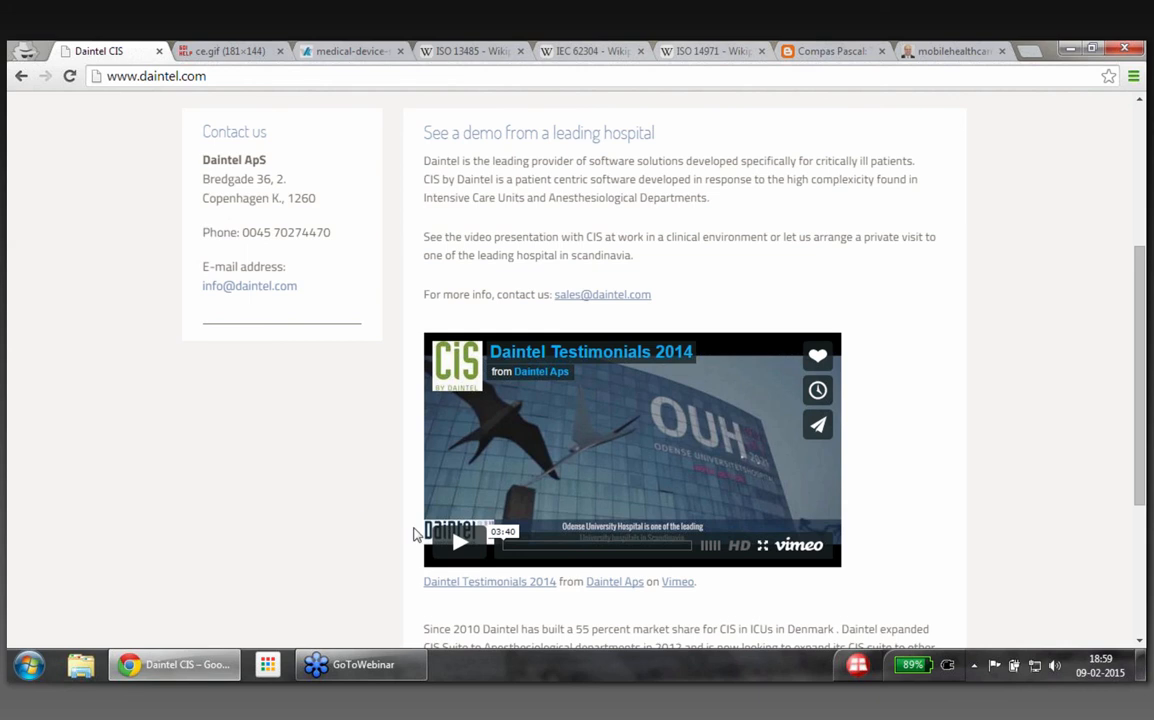
left_click(458, 540)
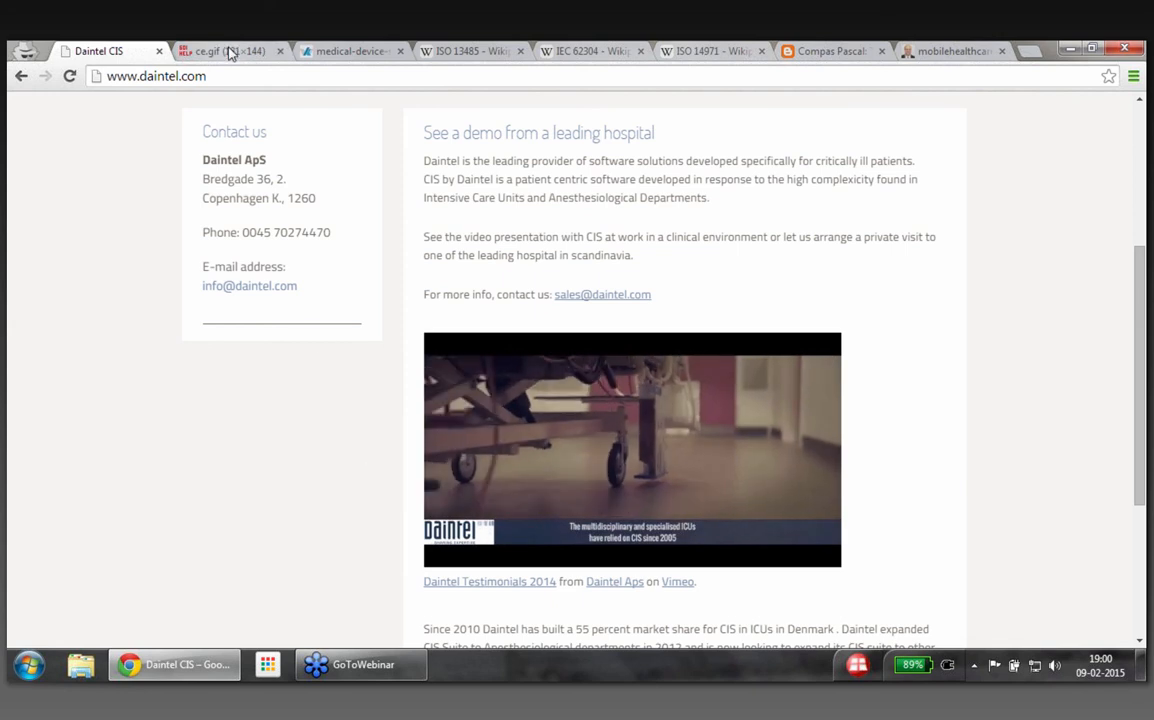
Switch to the ce.gif tab showing the large CE mark image
left_click(230, 52)
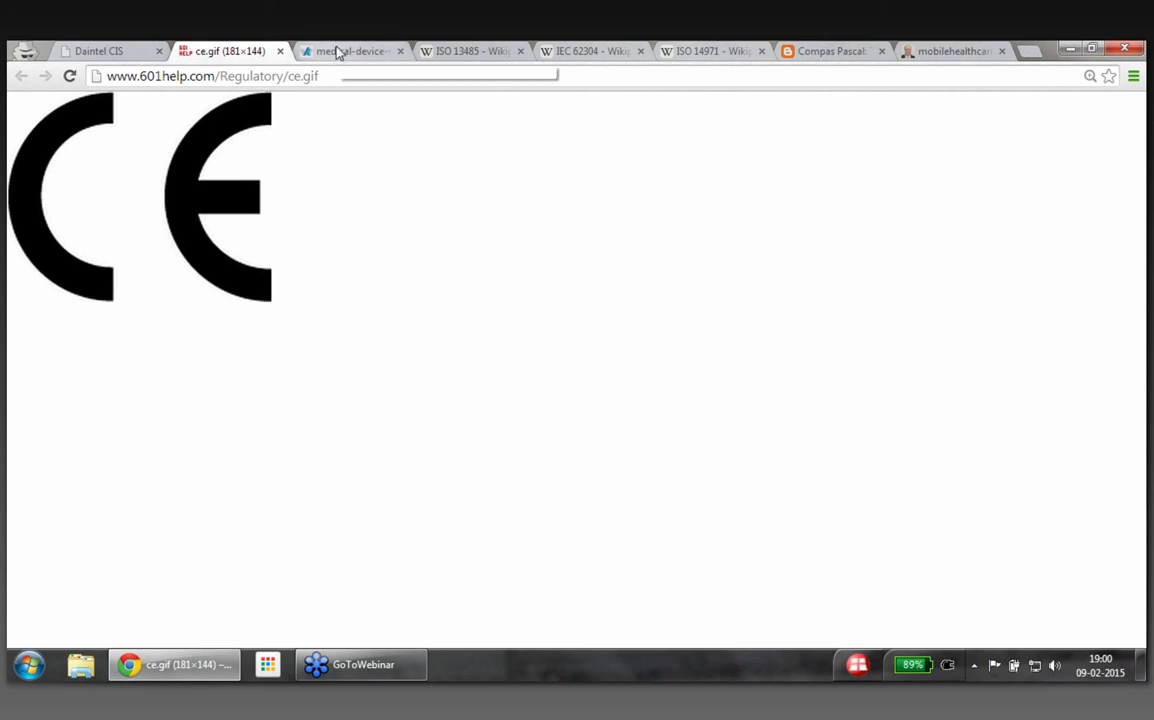
Switch to the klocwork medical-device-software tab with the clinician at a monitor
left_click(350, 50)
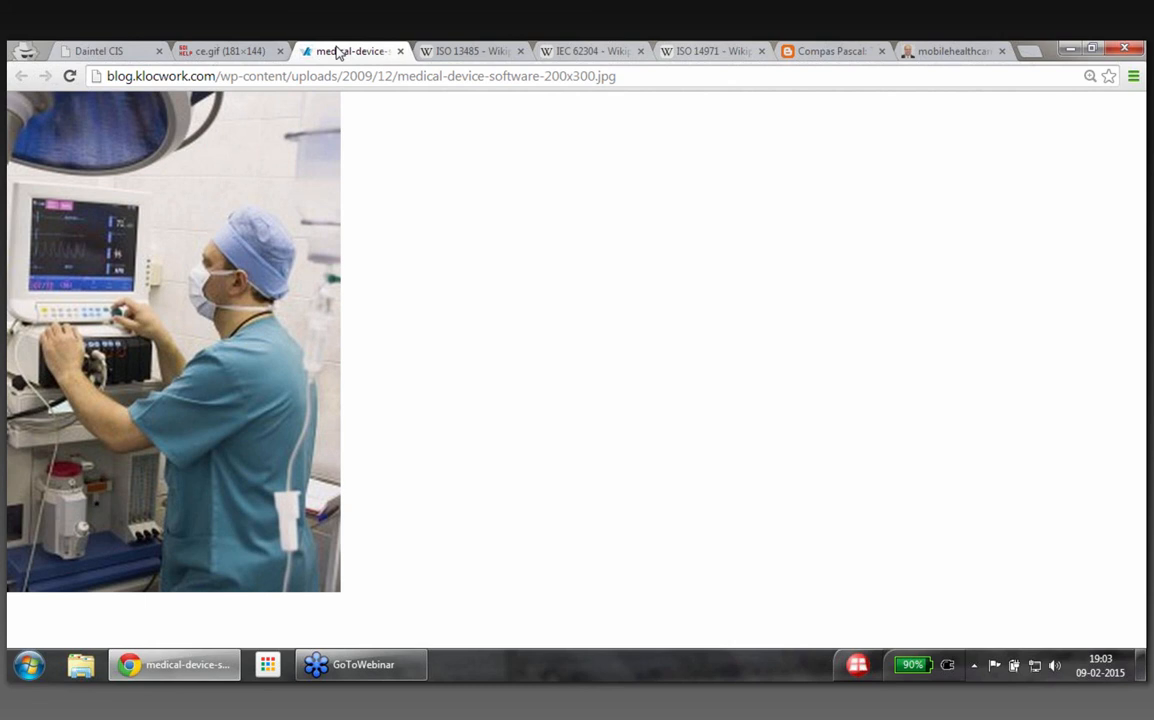
mouse_move(344, 50)
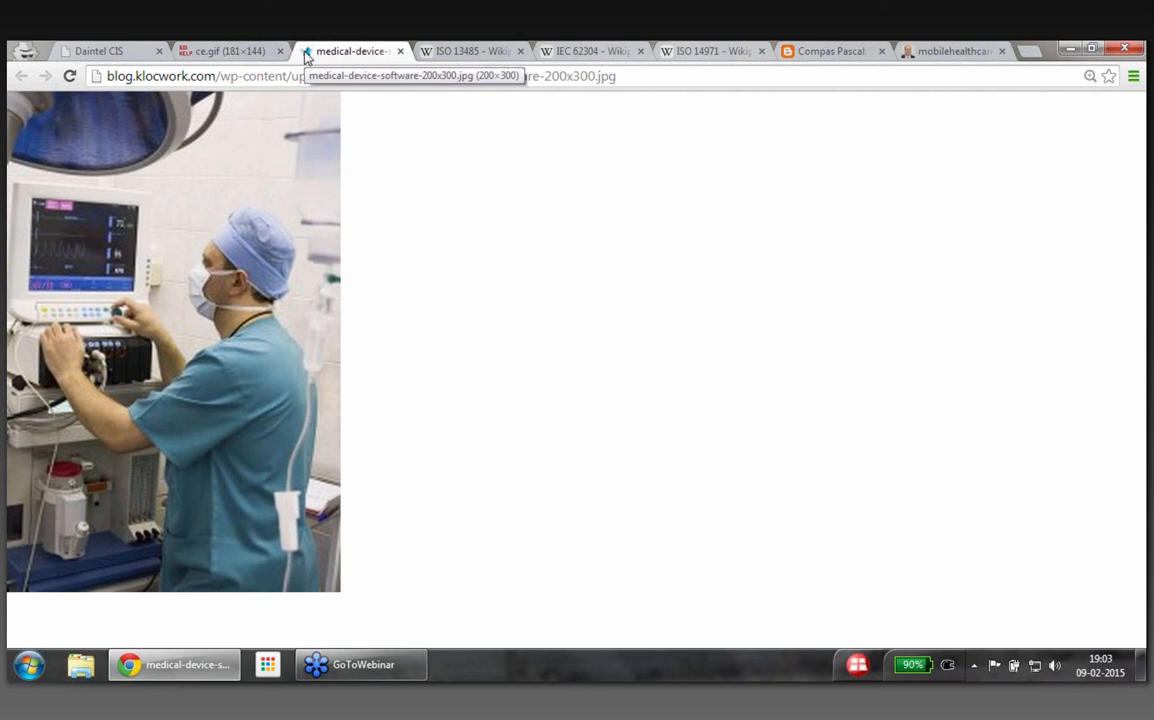
mouse_move(362, 56)
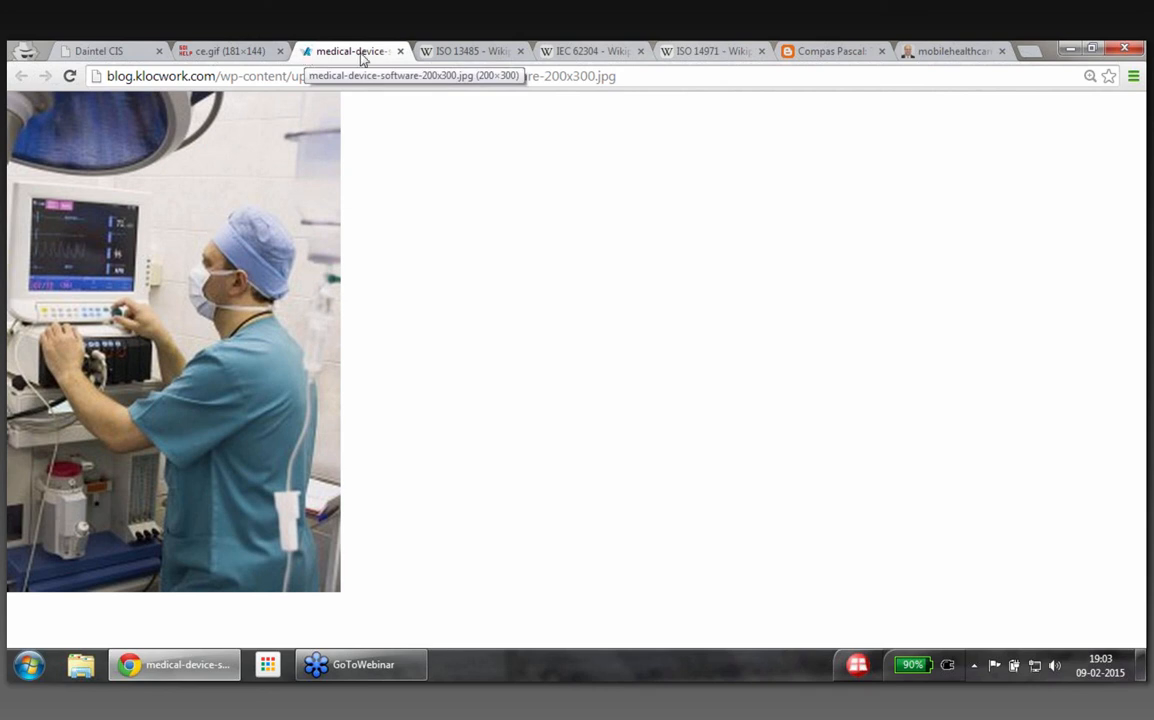
mouse_move(468, 60)
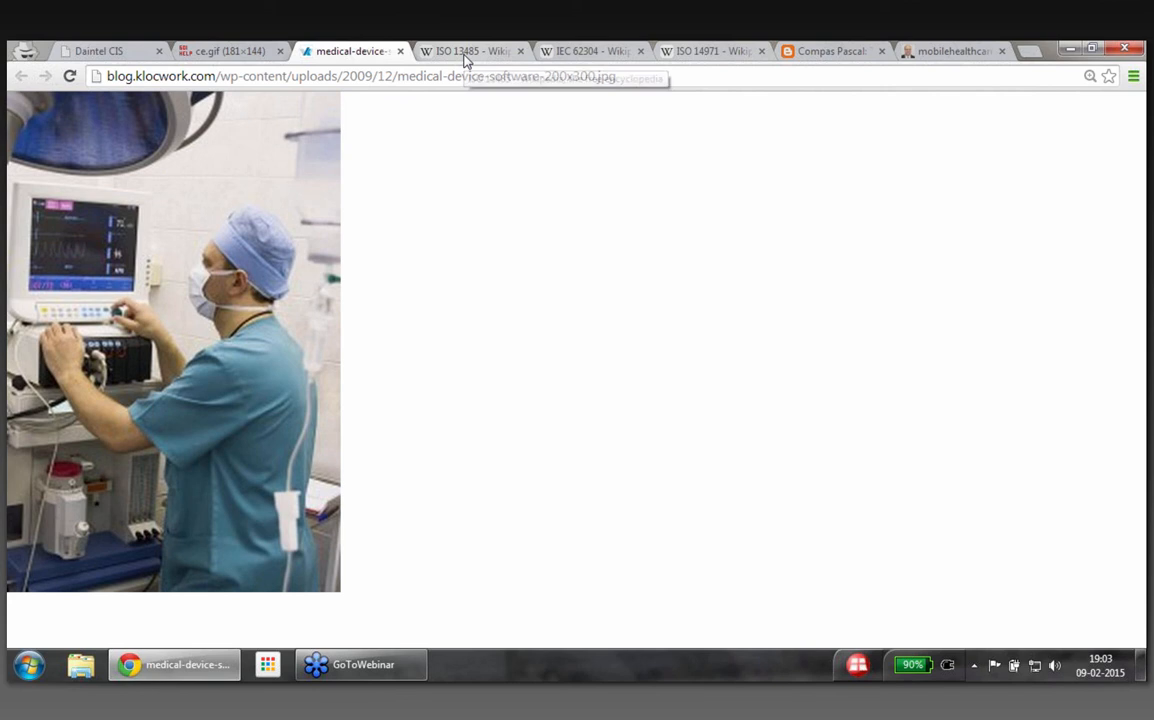
Switch to the Wikipedia tab on the IEC 62304 medical device software standard
left_click(470, 52)
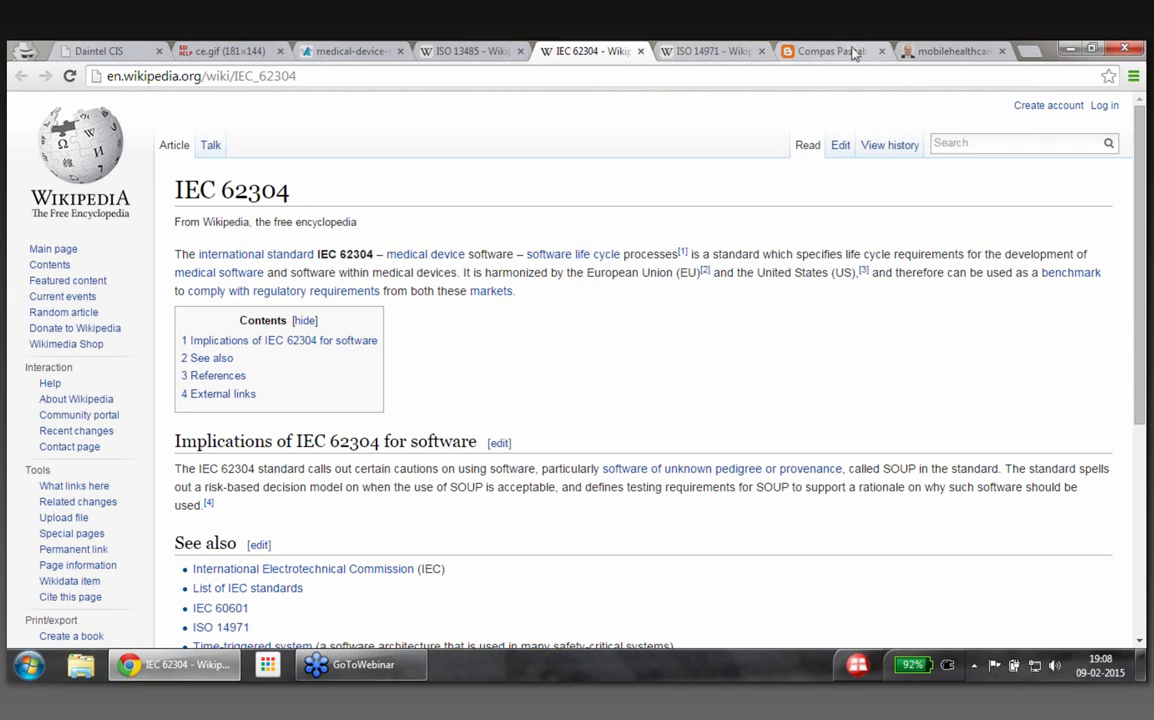
mouse_move(508, 104)
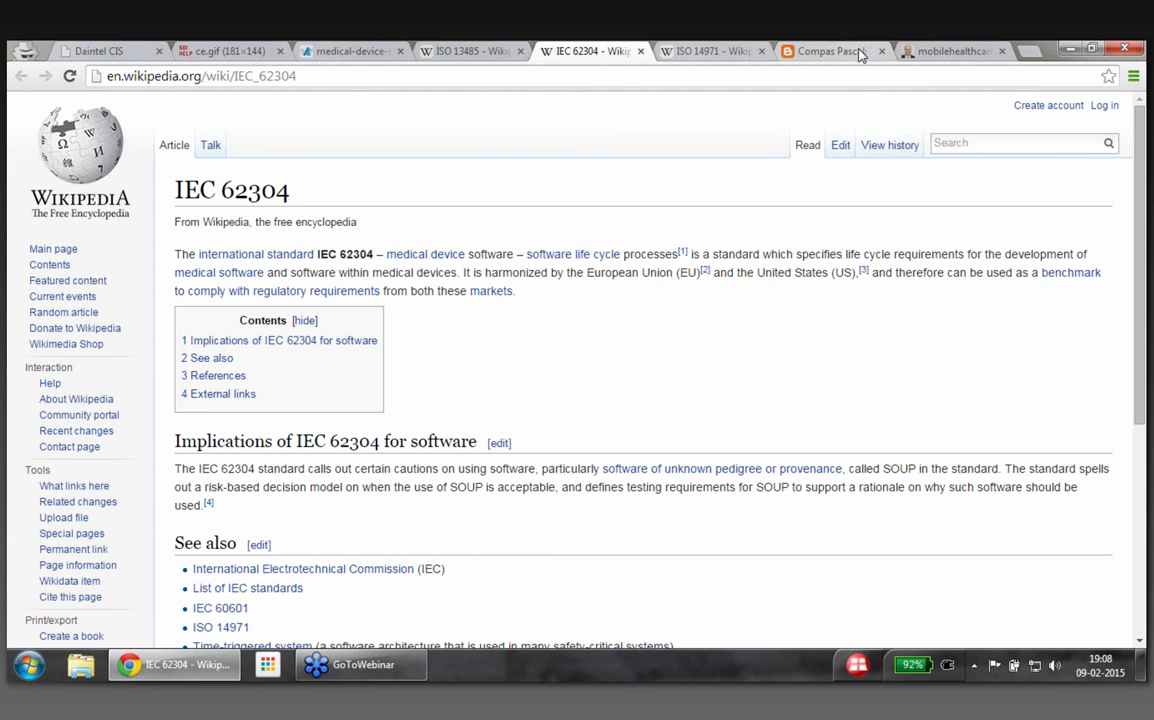
On the Compas Pascal A-model post, view the V-model diagram enlarged, close it, and scroll to the pyramid diagram
left_click(838, 52)
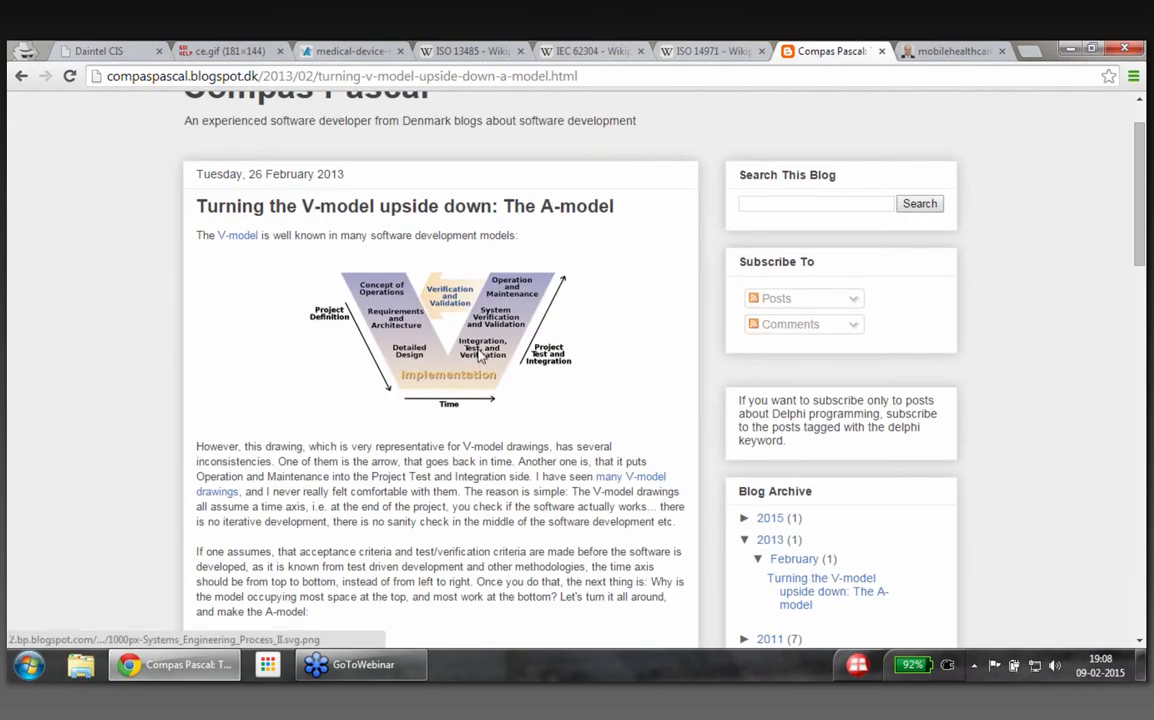
left_click(448, 340)
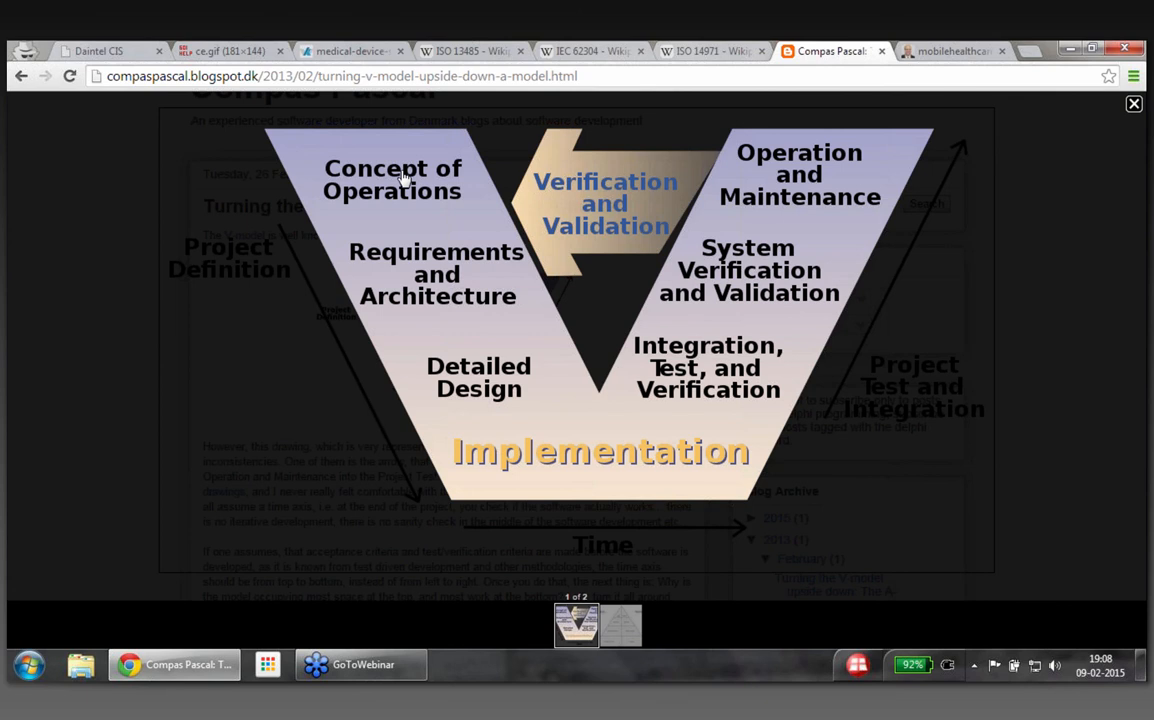
mouse_move(378, 178)
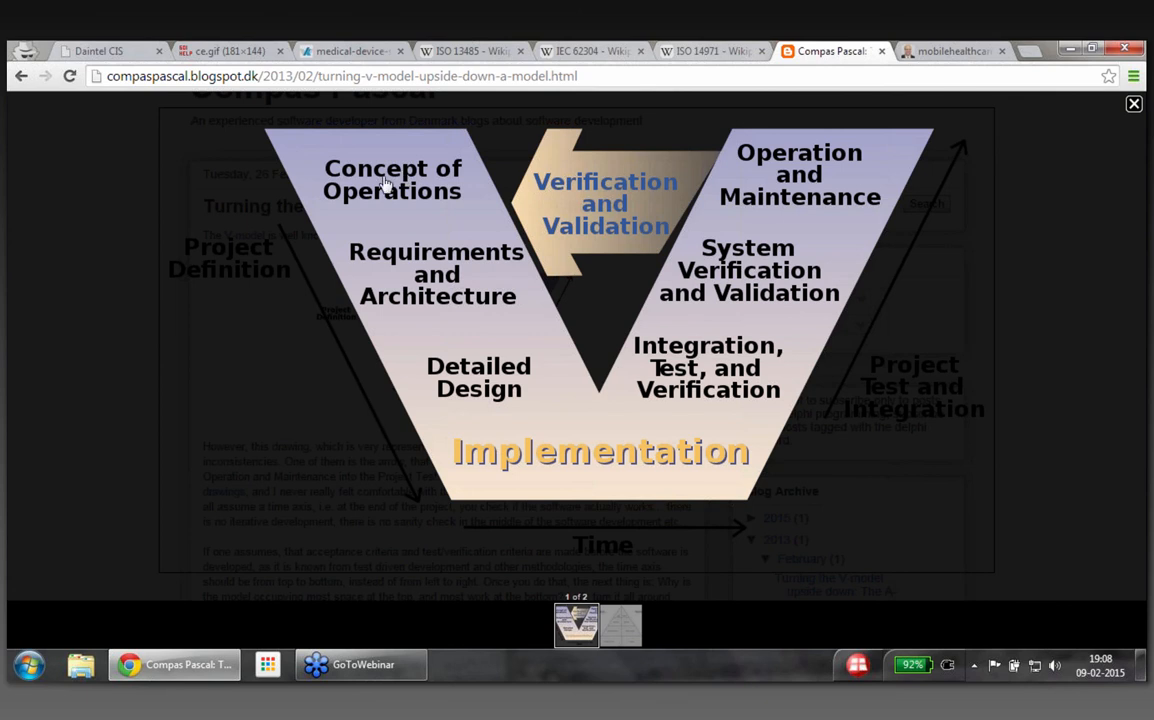
mouse_move(488, 358)
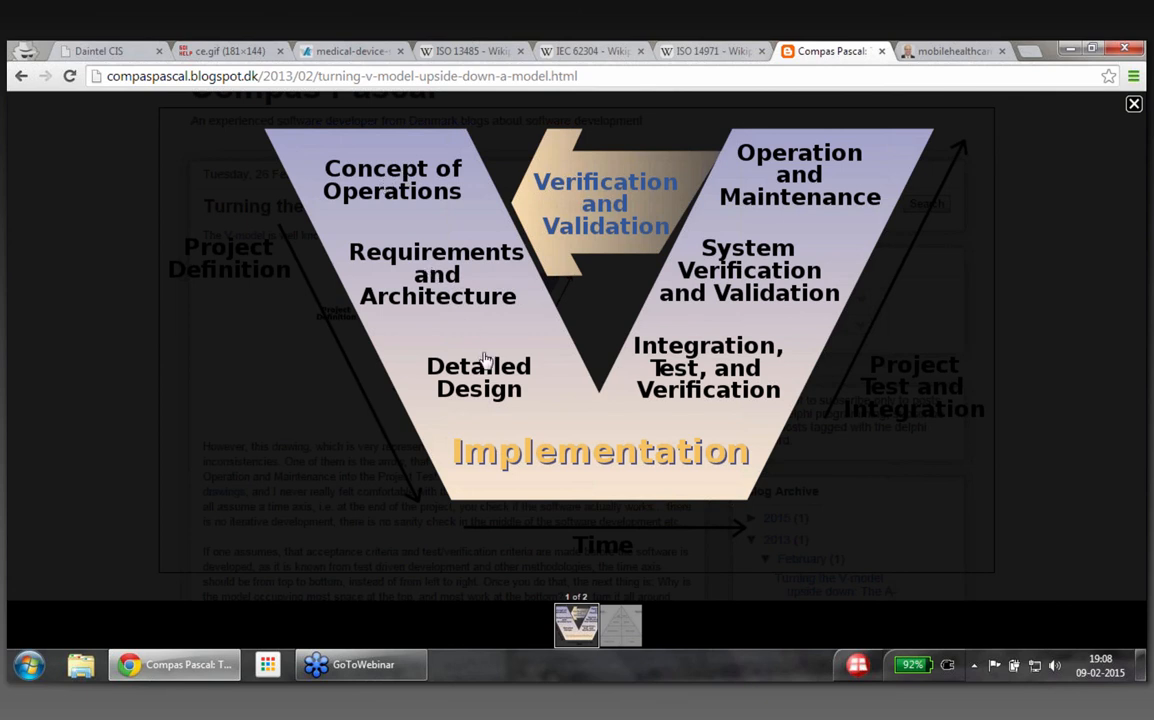
mouse_move(728, 344)
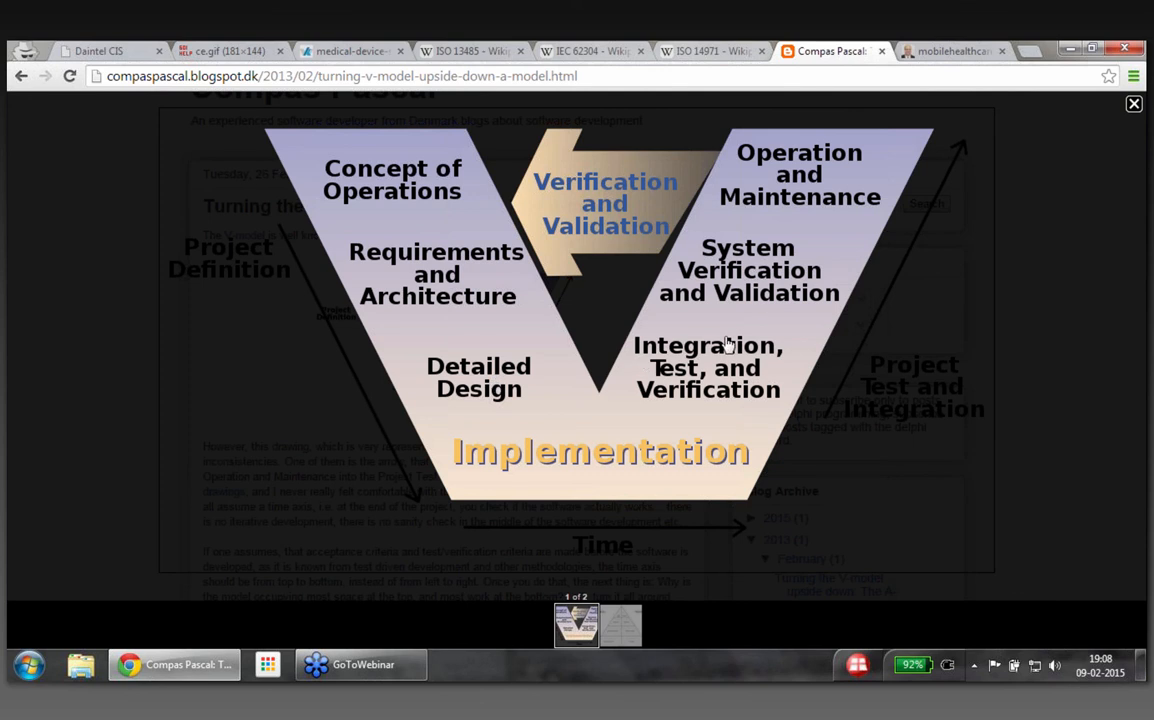
left_click(1132, 100)
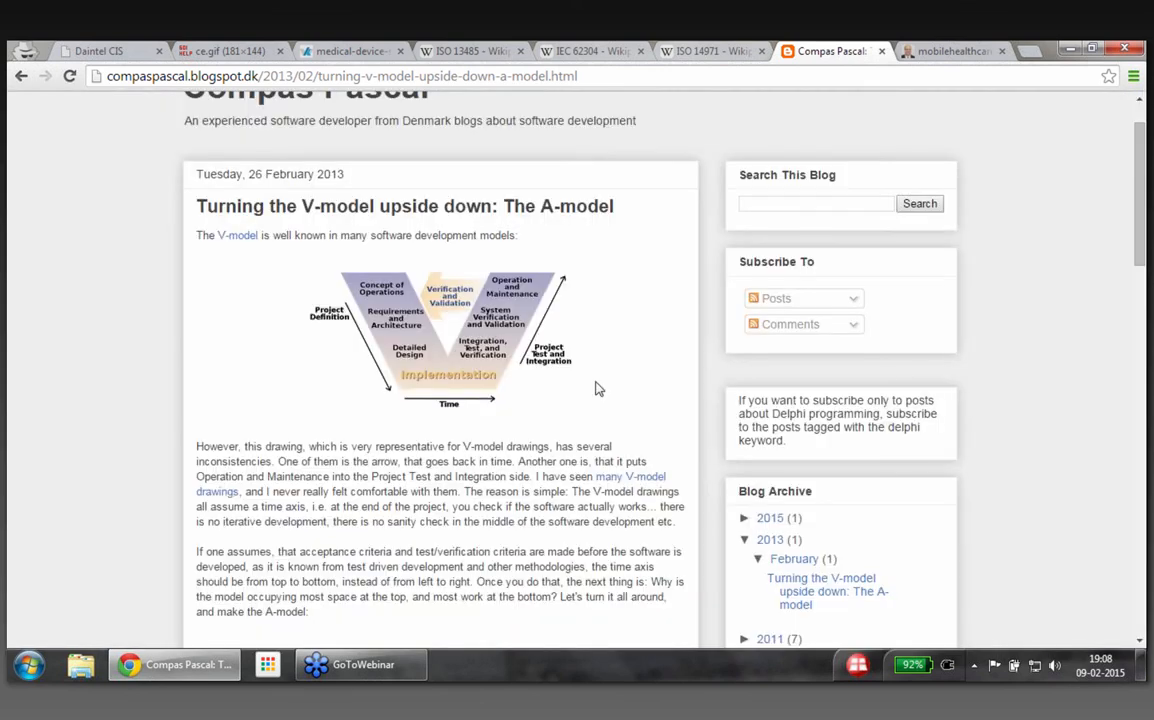
scroll("down", 3)
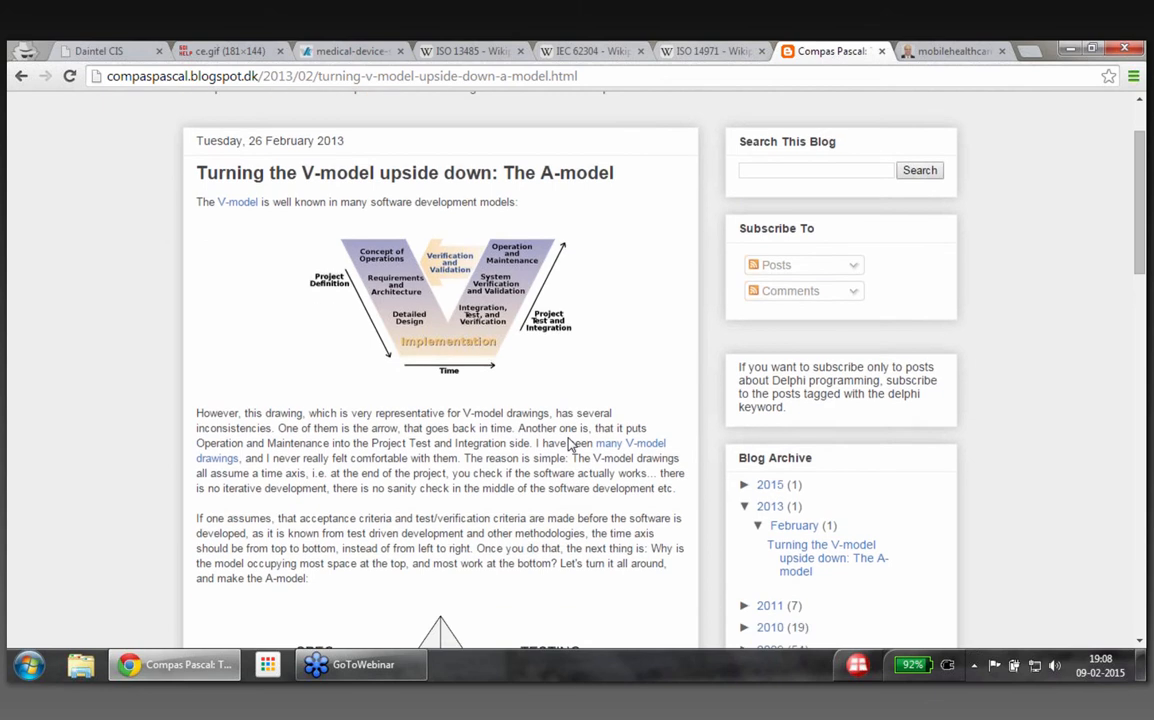
scroll("down", 3)
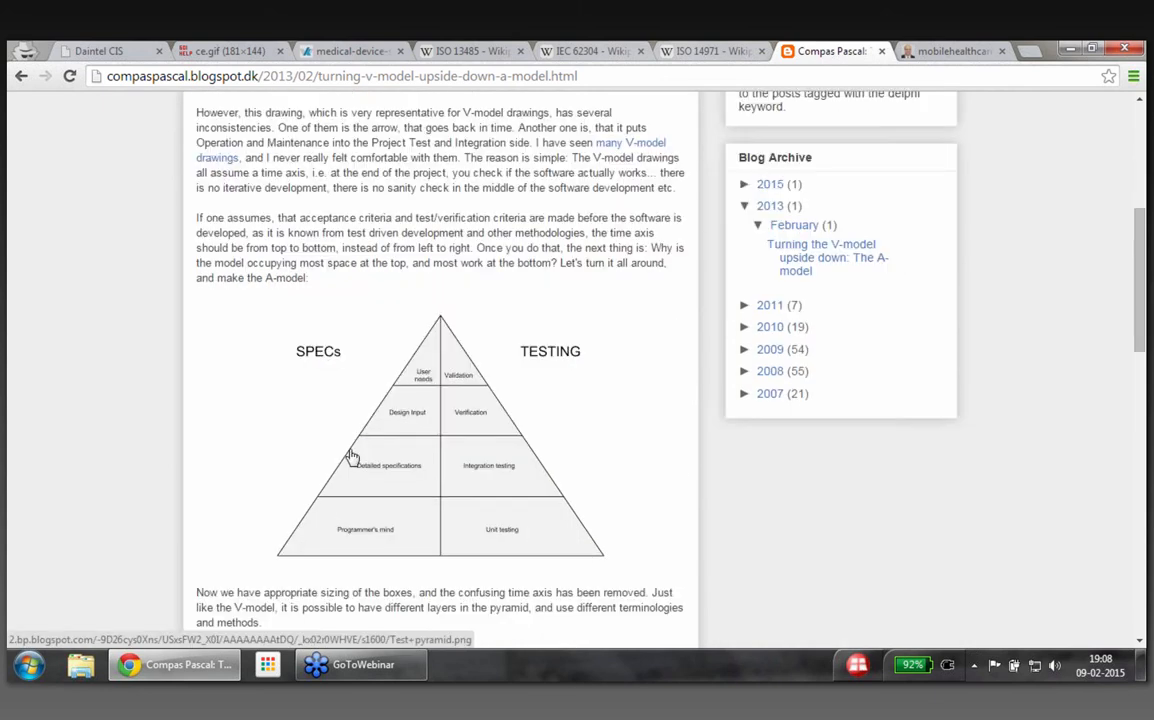
Enlarge the A-model pyramid diagram of specs and testing in the lightbox
left_click(350, 456)
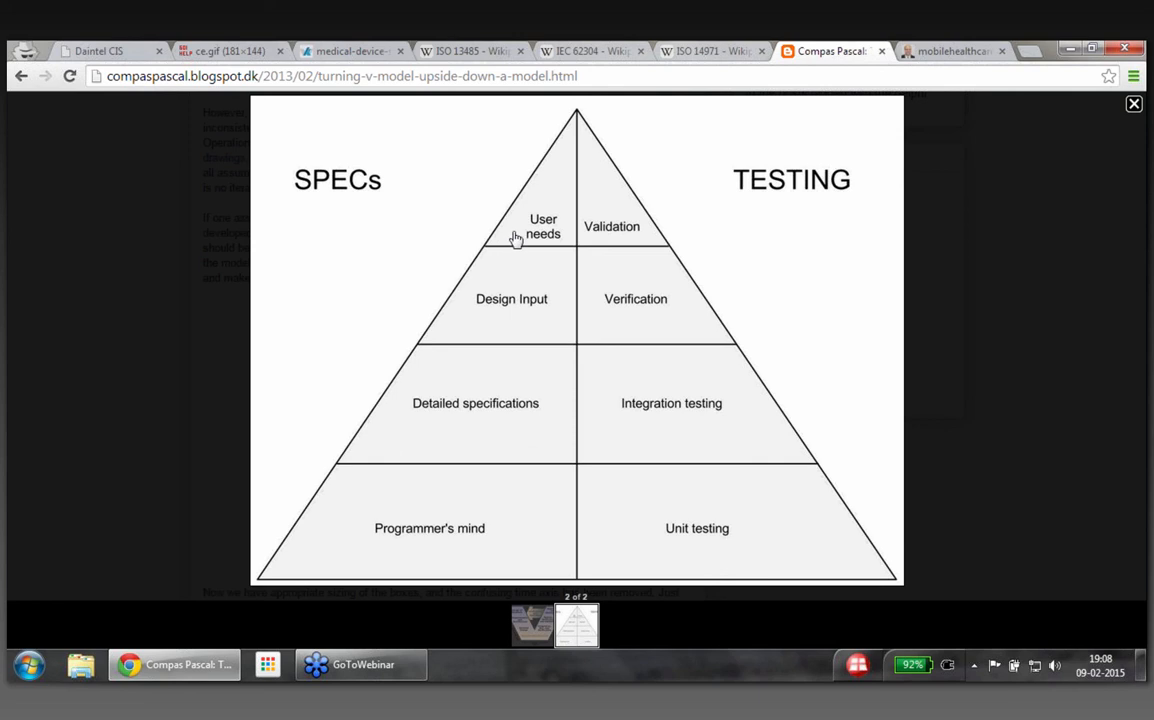
mouse_move(522, 414)
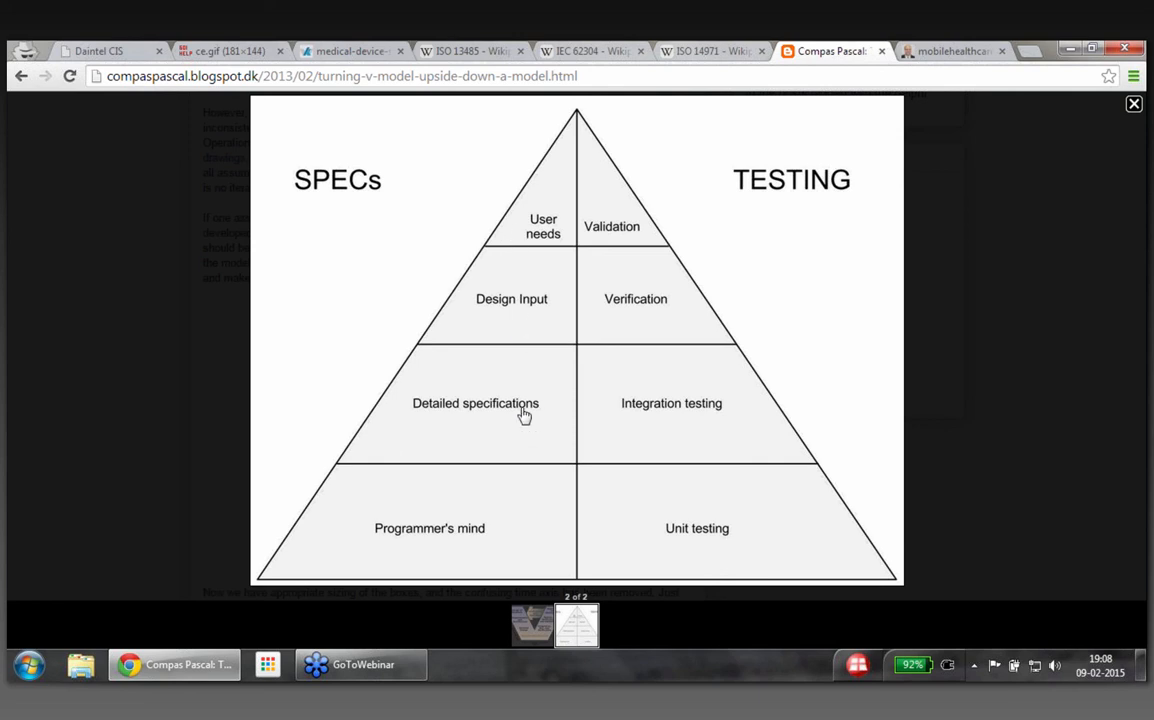
mouse_move(522, 504)
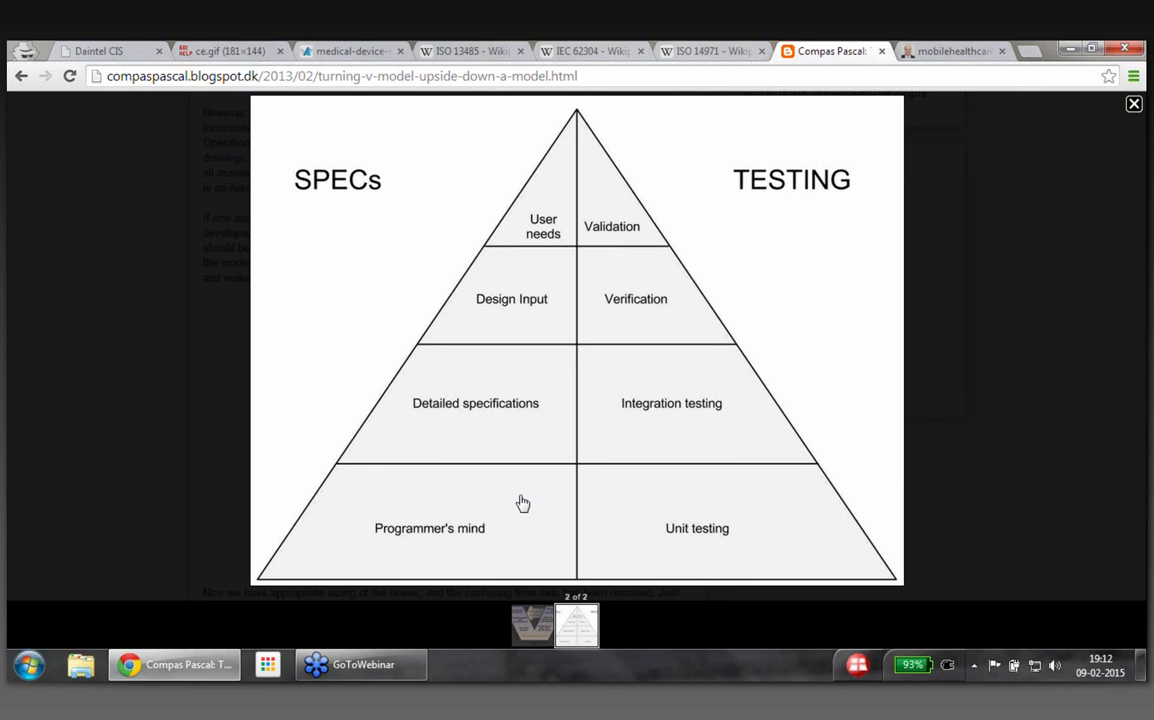
Switch back to the klocwork medical-device-software image tab
left_click(356, 50)
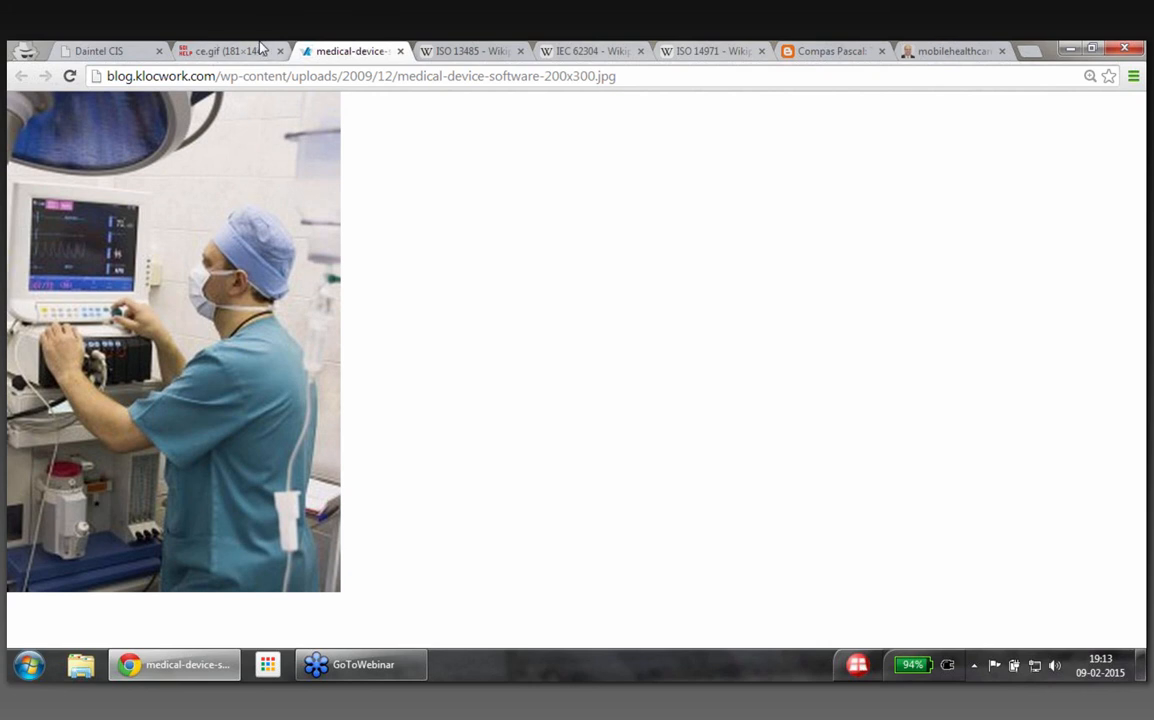
Return to the Daintel homepage and play the testimonials demo video, pausing and resuming once
left_click(102, 50)
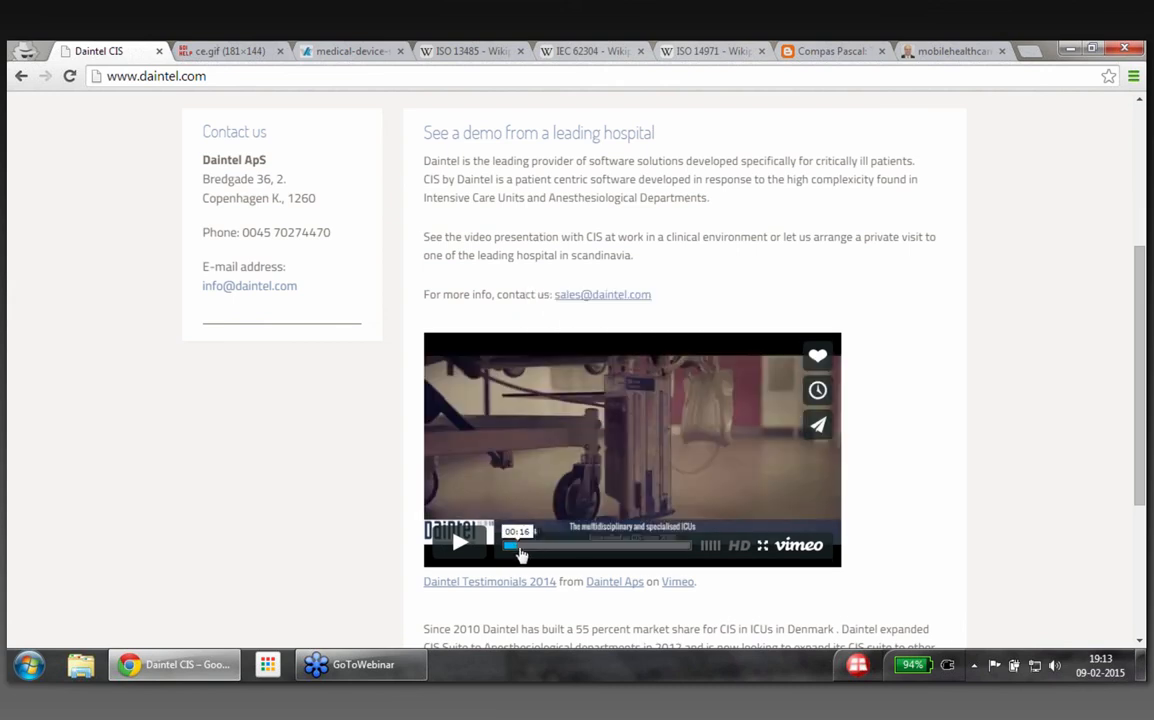
right_click(522, 544)
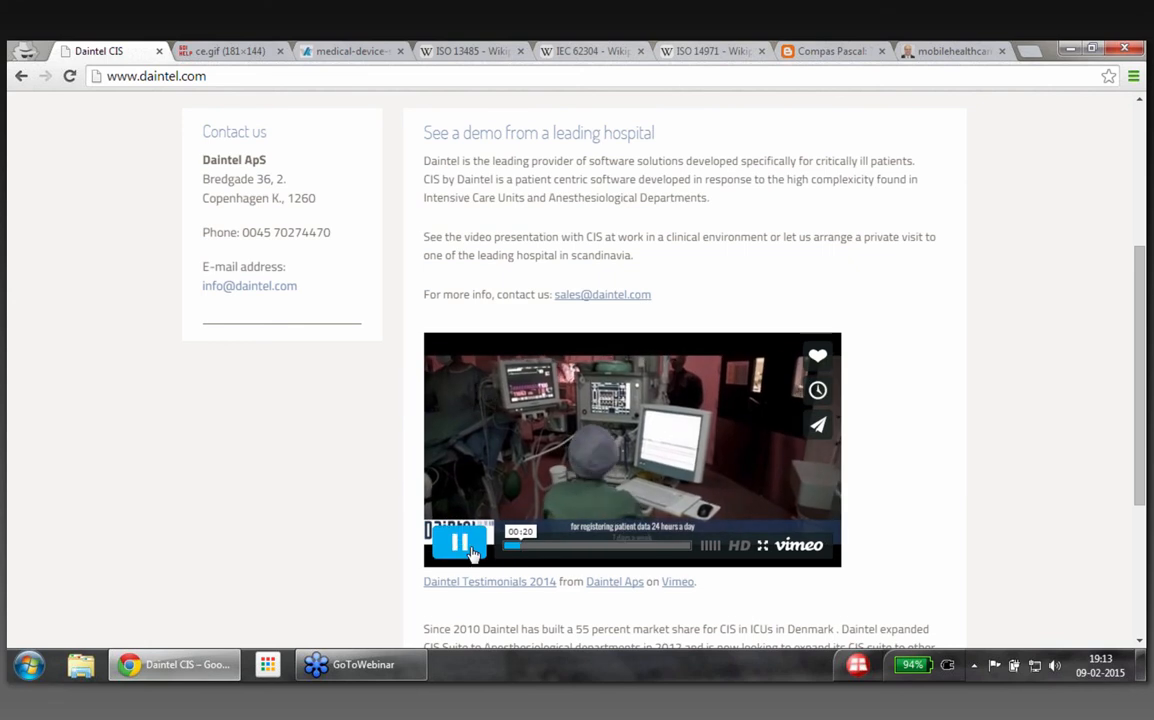
left_click(456, 544)
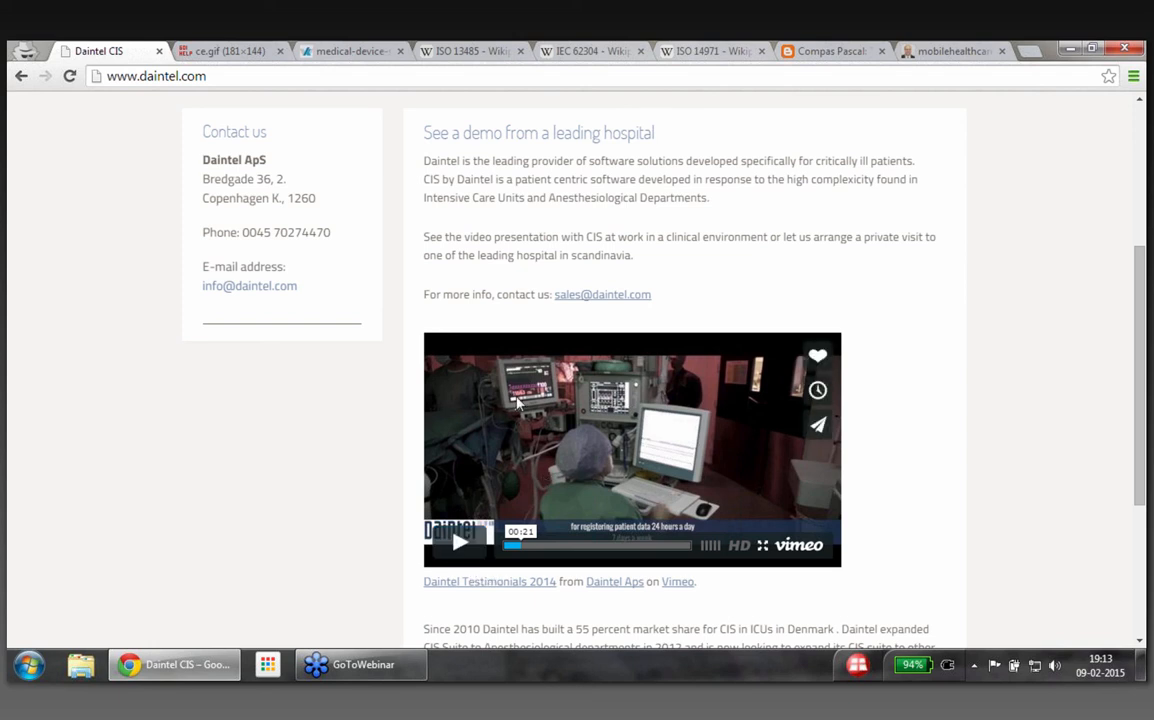
left_click(456, 540)
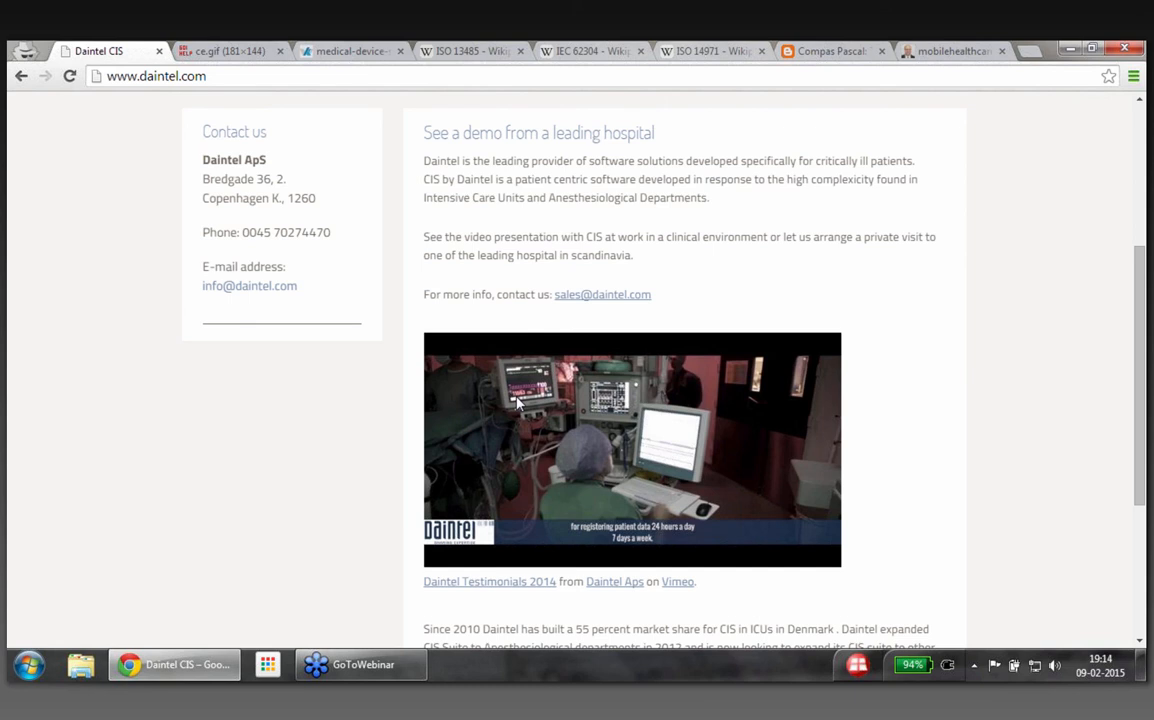
mouse_move(604, 412)
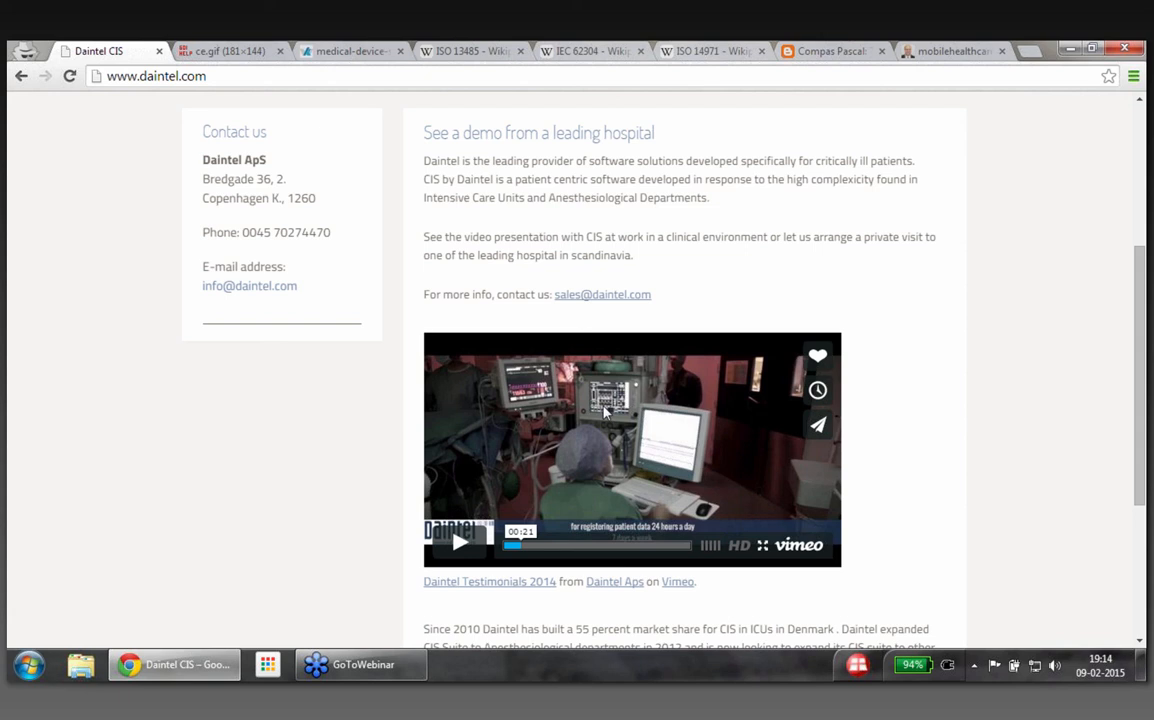
mouse_move(682, 454)
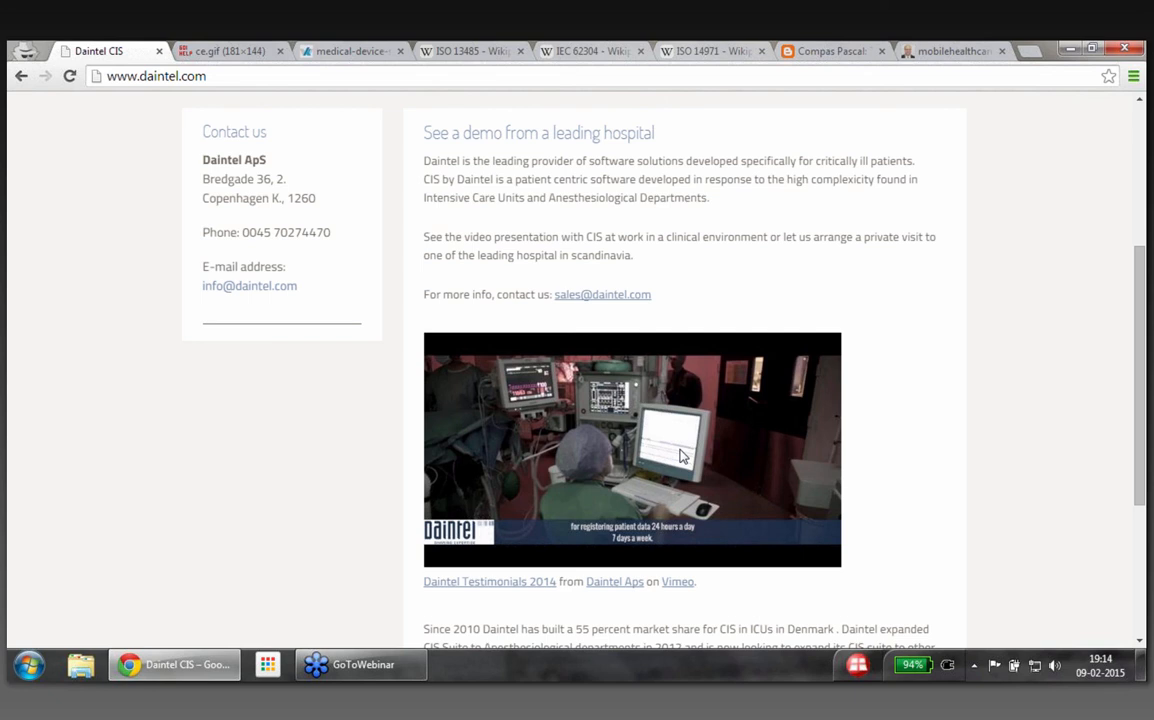
mouse_move(744, 420)
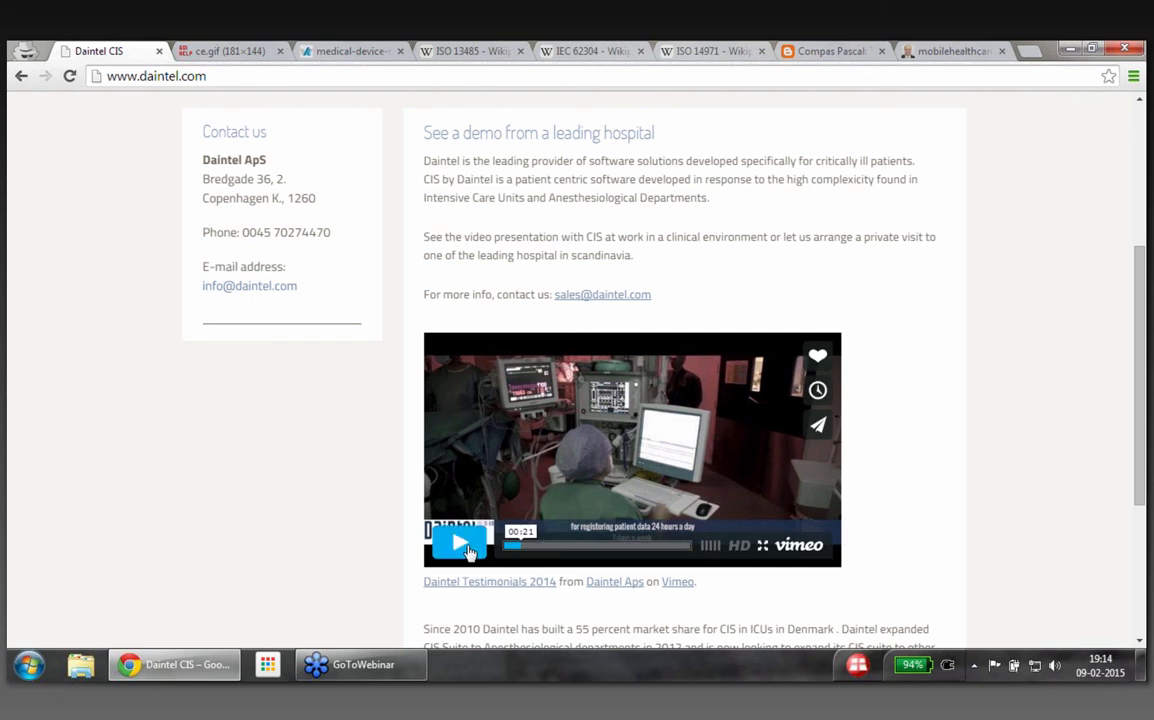
left_click(458, 544)
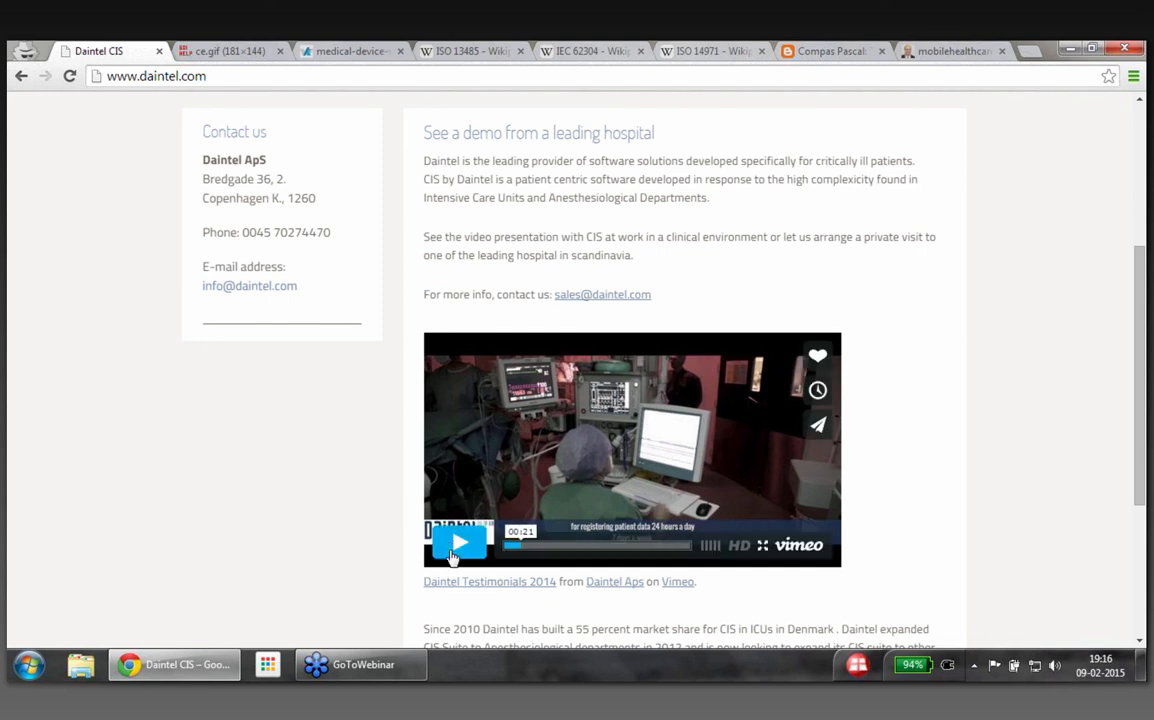
Watch the demo in short stretches and leave it paused at the nurse interview around 0:33
left_click(458, 542)
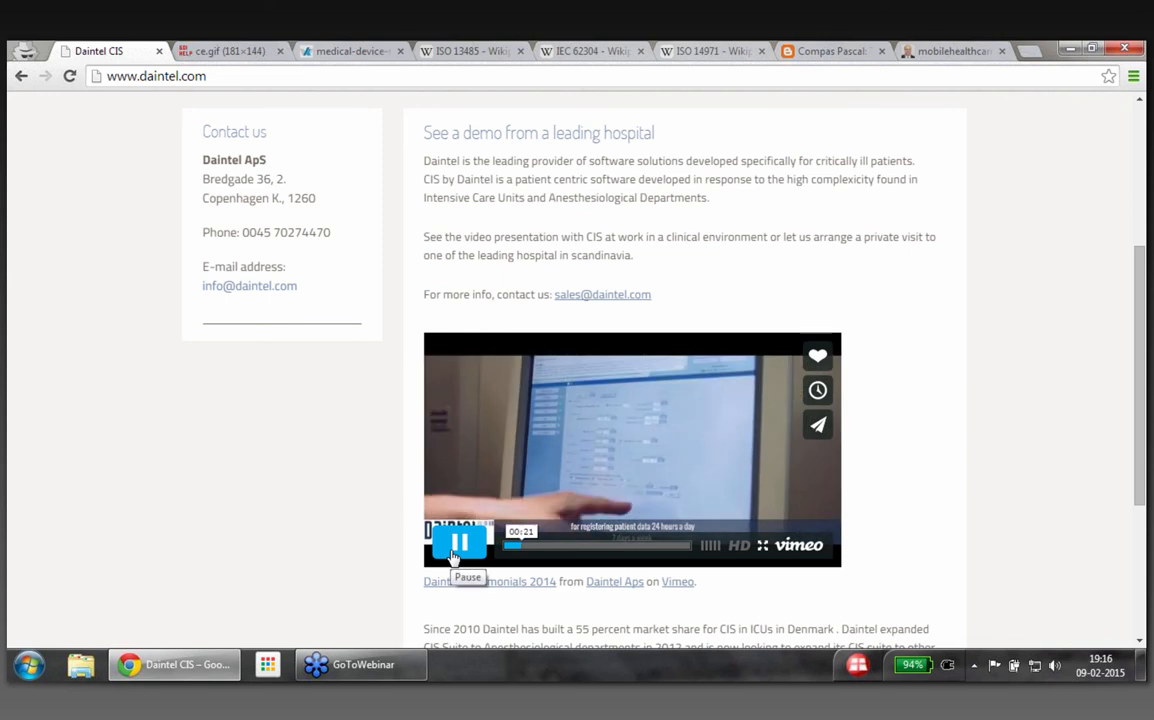
left_click(458, 542)
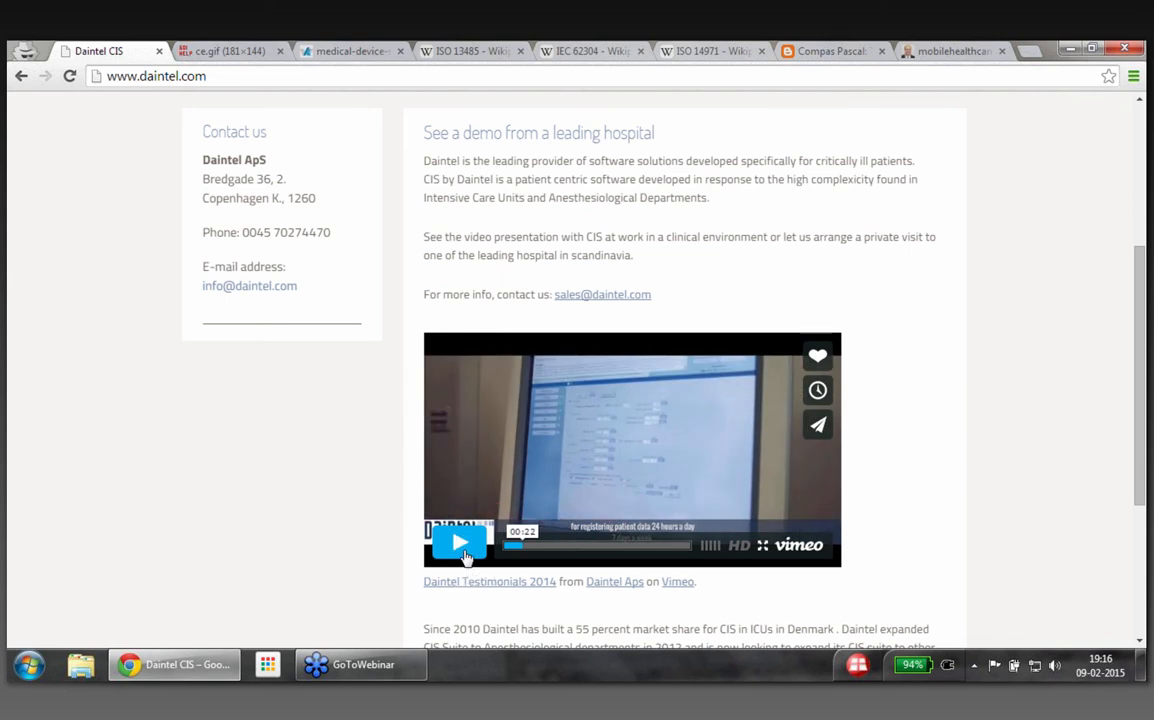
mouse_move(464, 556)
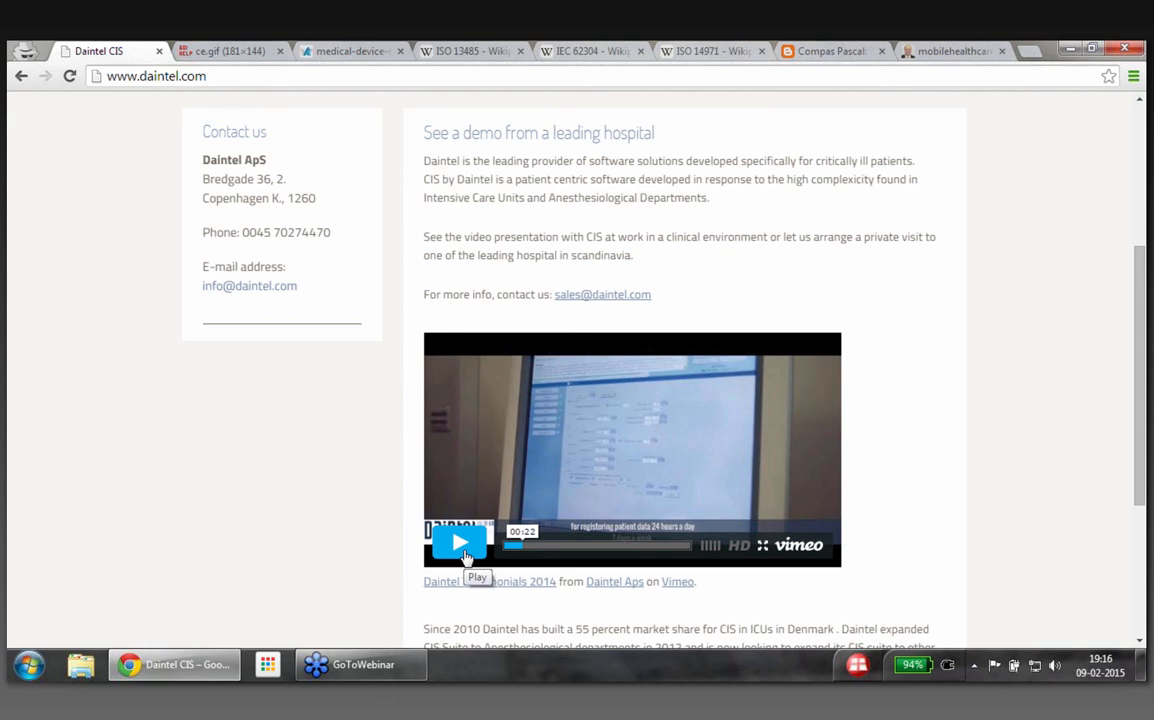
left_click(456, 544)
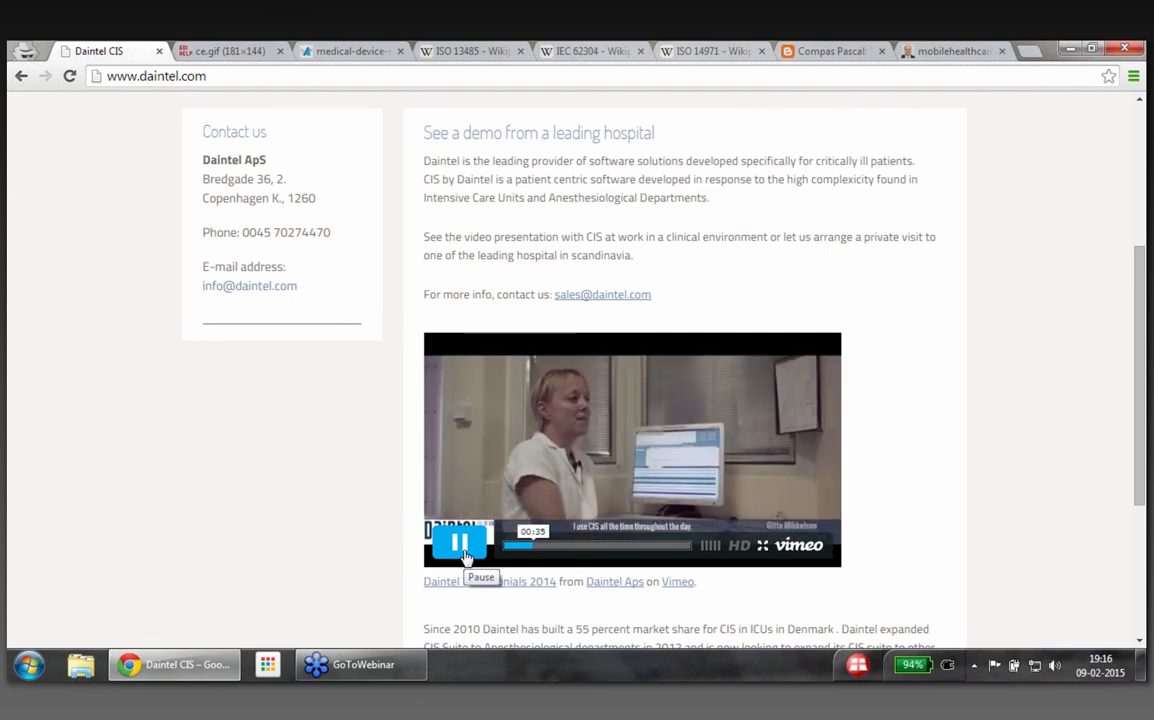
left_click(458, 544)
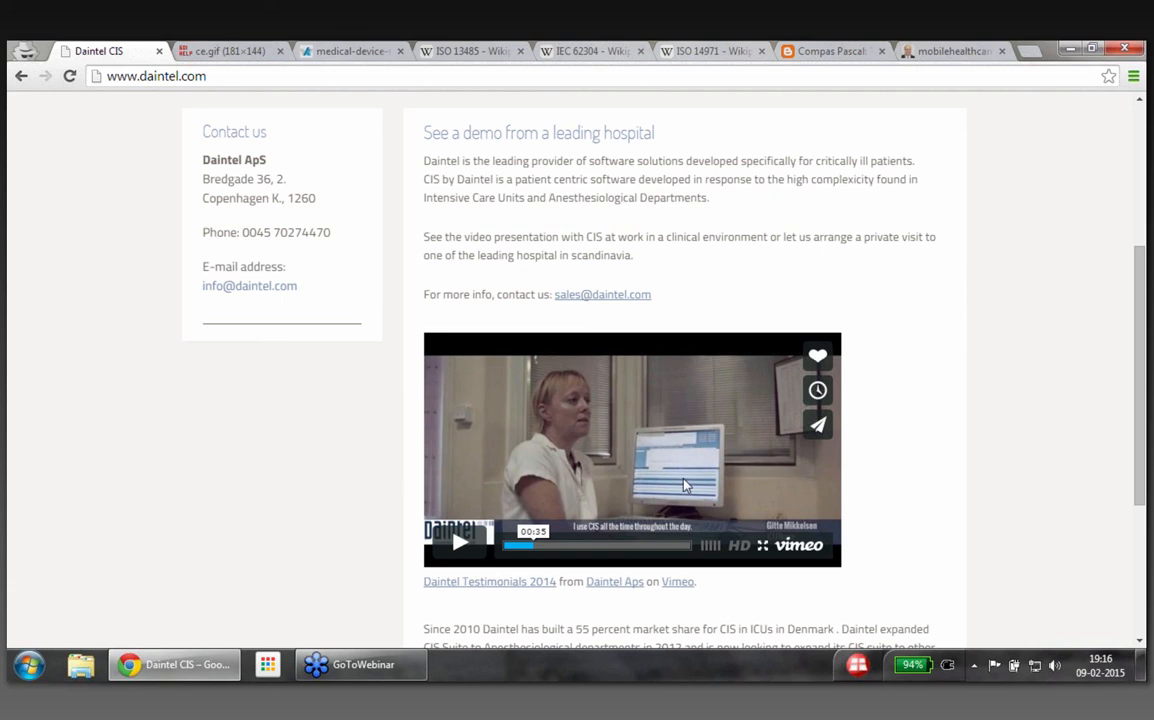
mouse_move(660, 482)
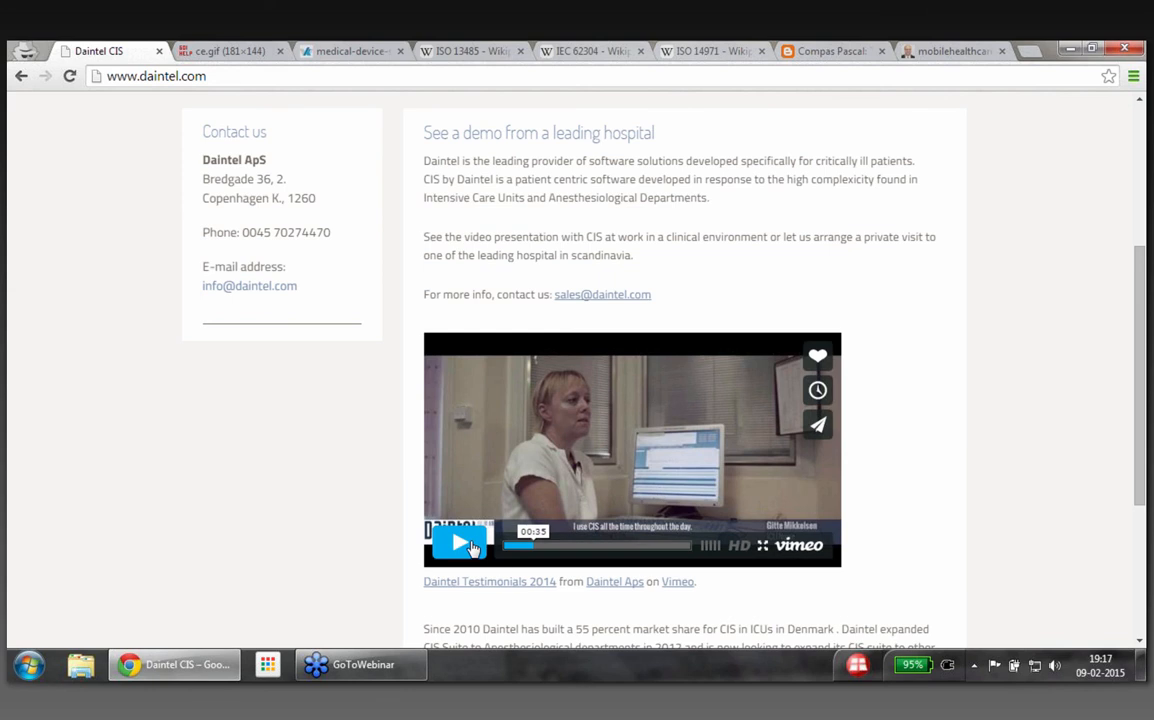
Resume the demo past the bedside scene and pause it again around 1:23 to comment
left_click(452, 544)
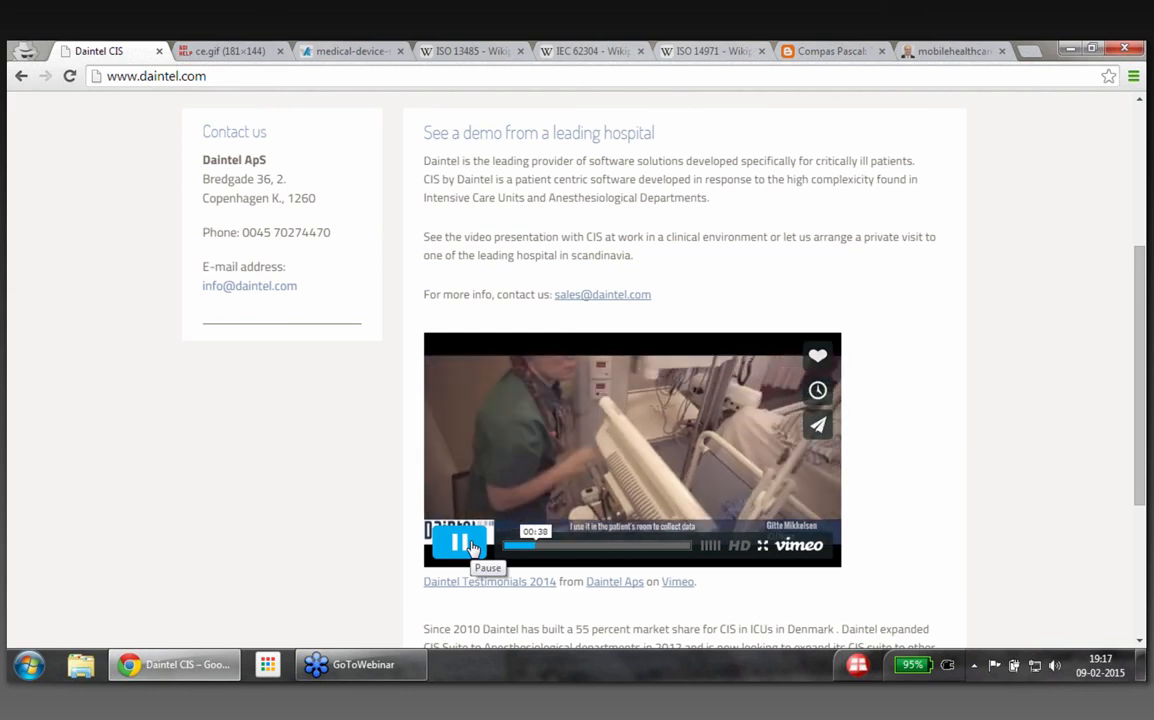
left_click(456, 544)
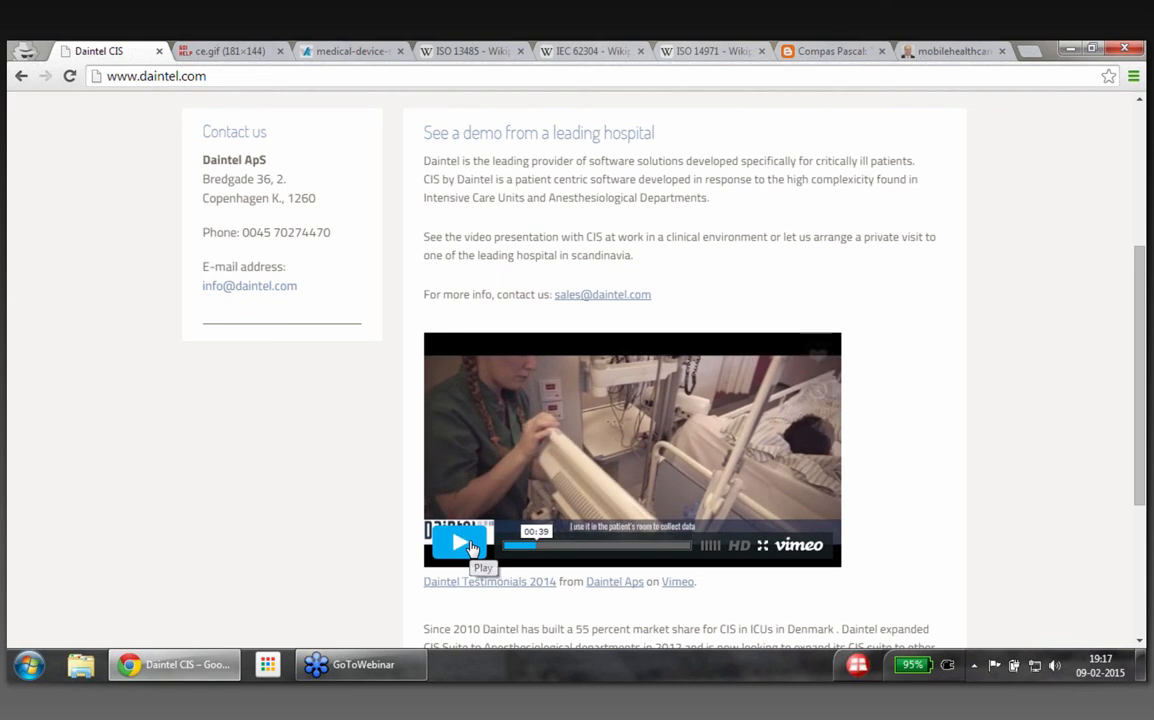
left_click(458, 544)
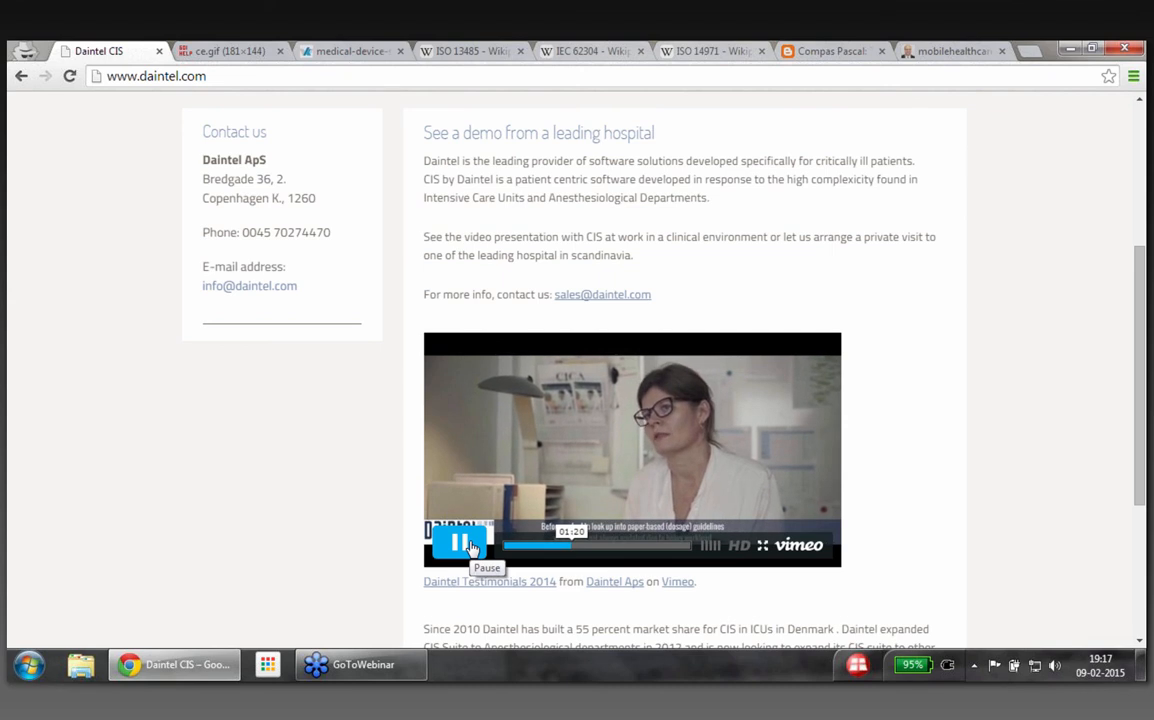
left_click(456, 544)
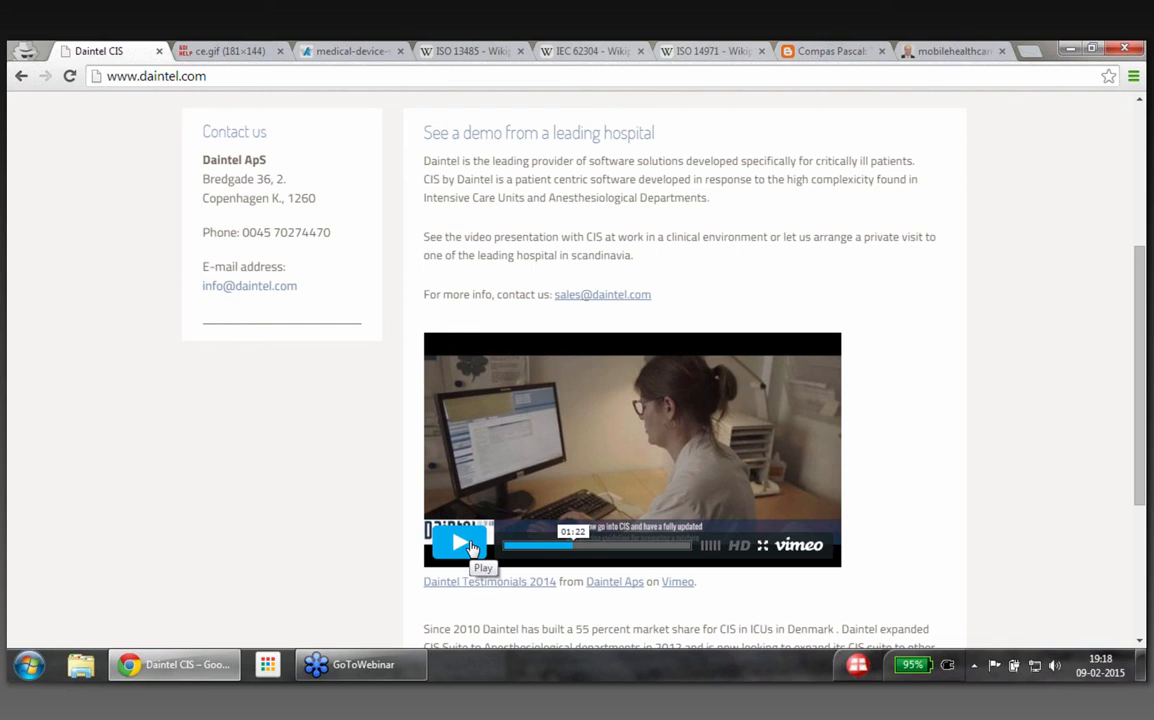
Play the demo past the software screen and leave it paused on the scheduling chart after 1:24
left_click(466, 544)
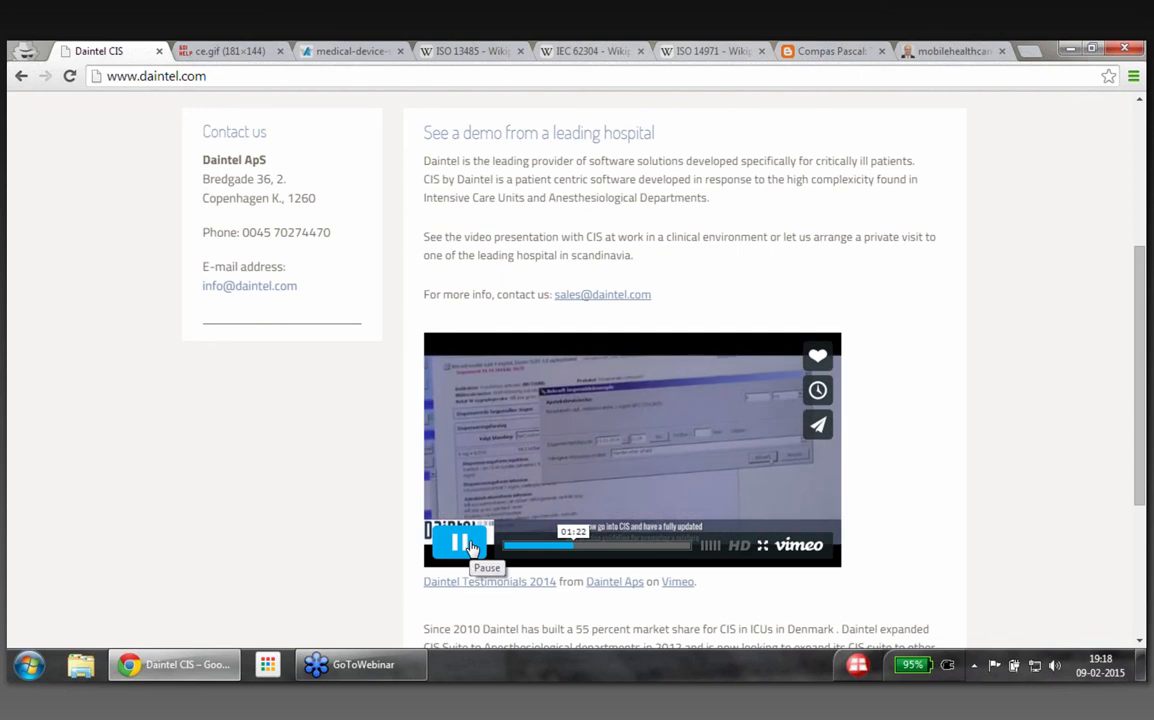
left_click(456, 544)
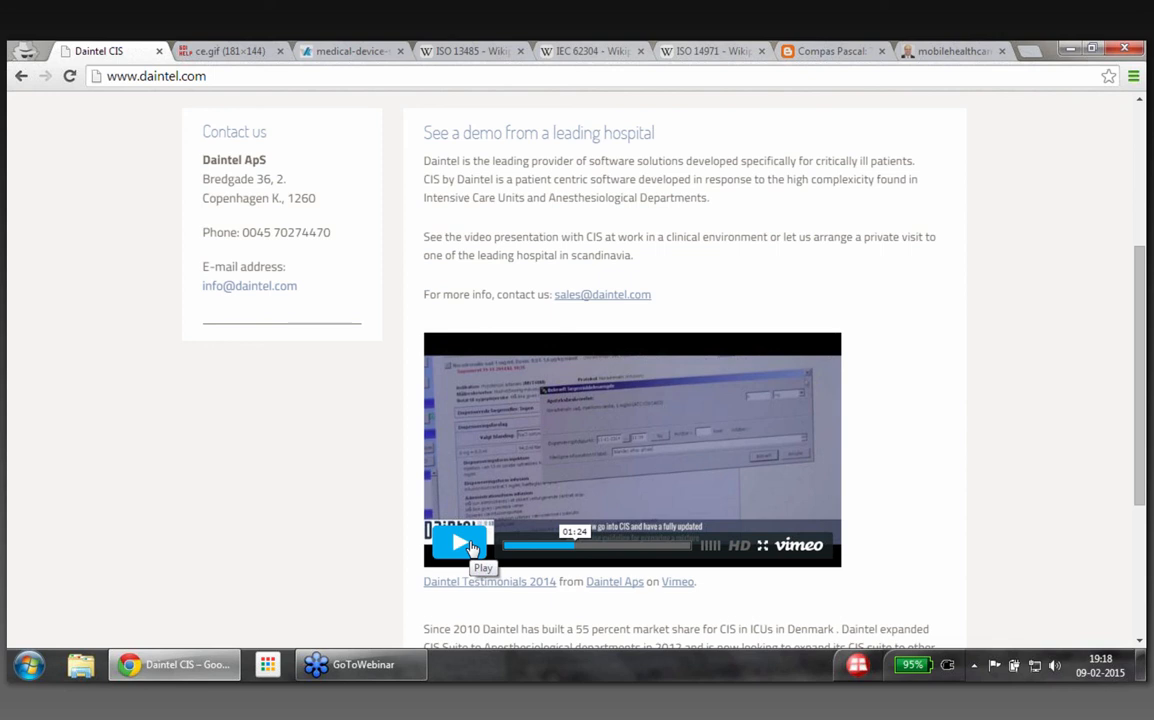
left_click(458, 544)
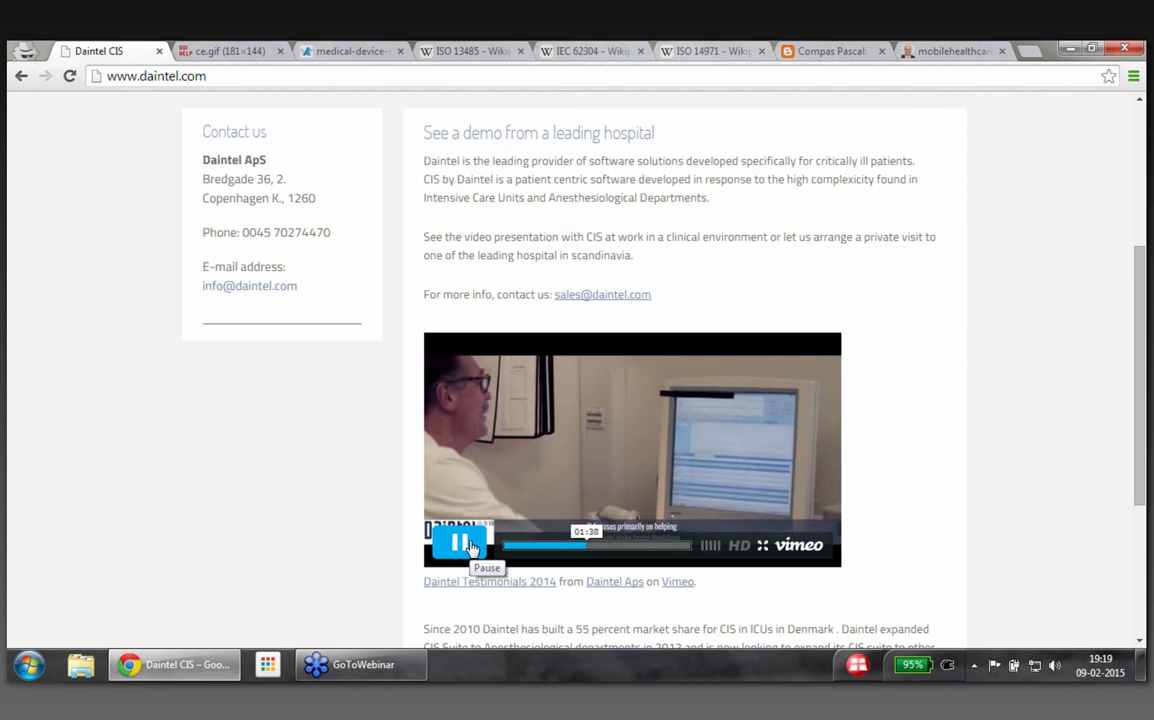
left_click(458, 544)
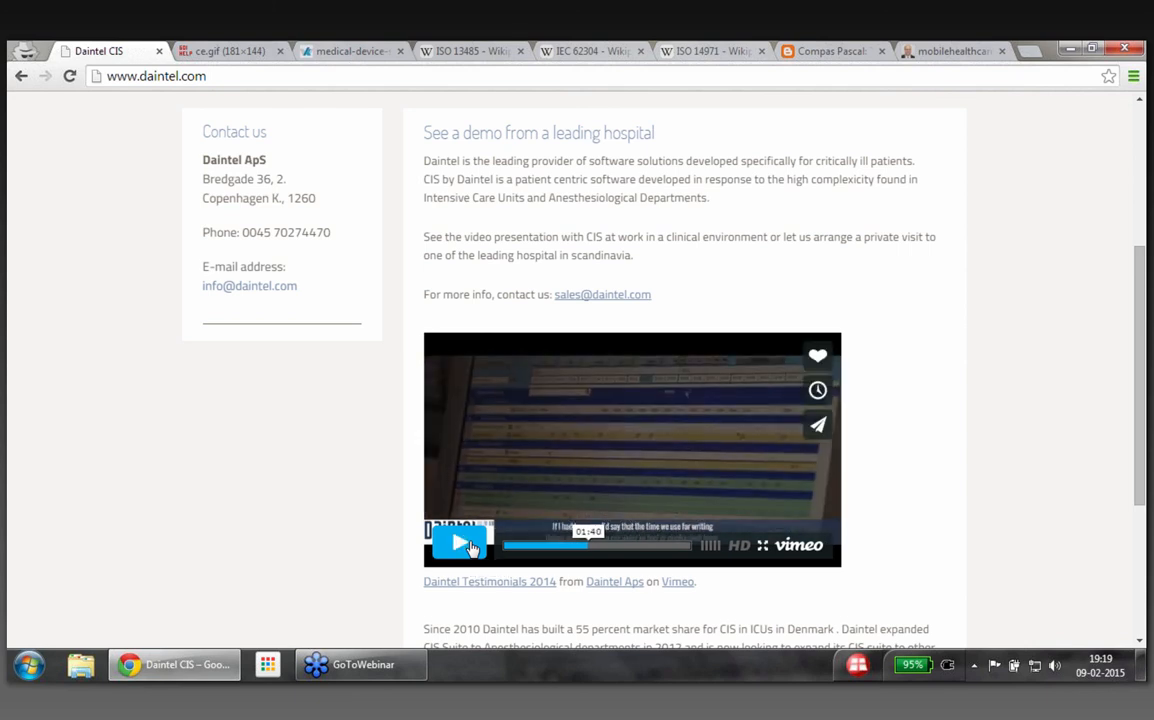
mouse_move(468, 542)
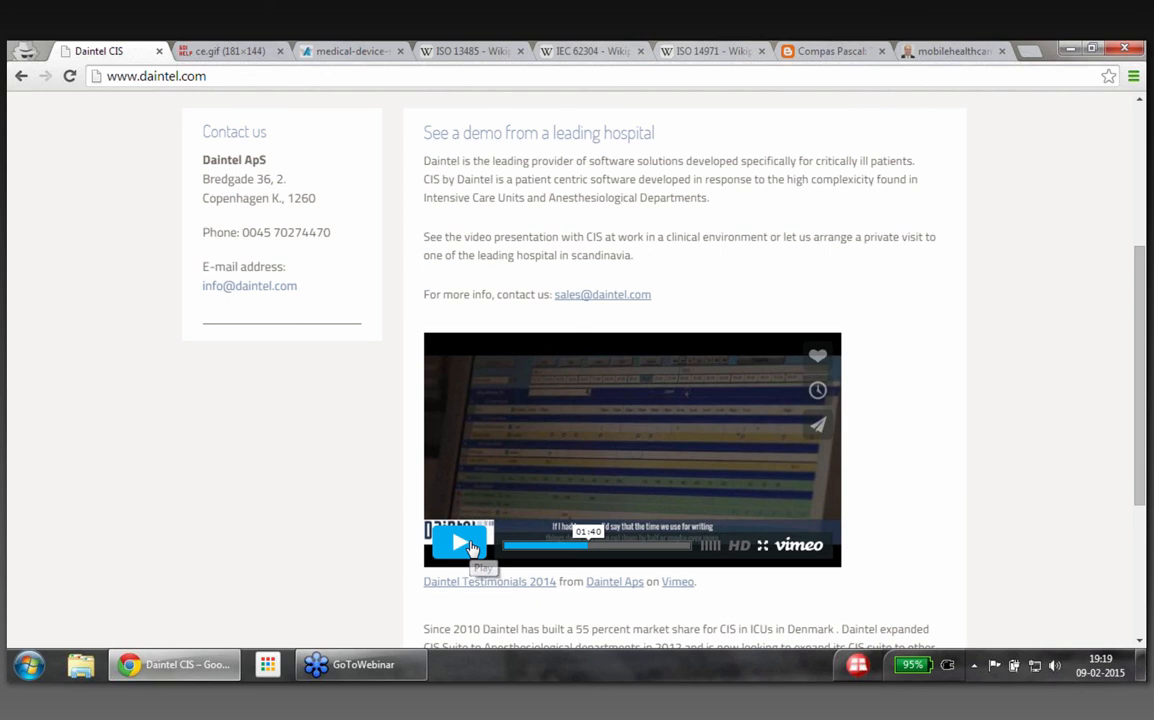
left_click(460, 544)
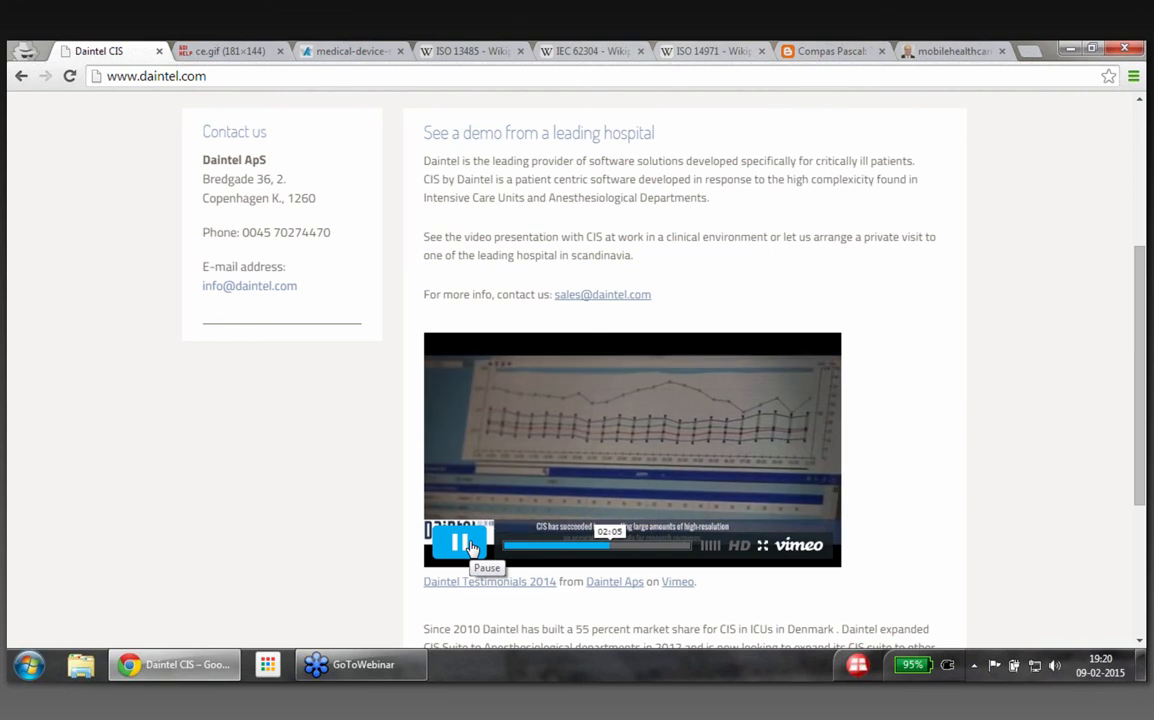
left_click(458, 544)
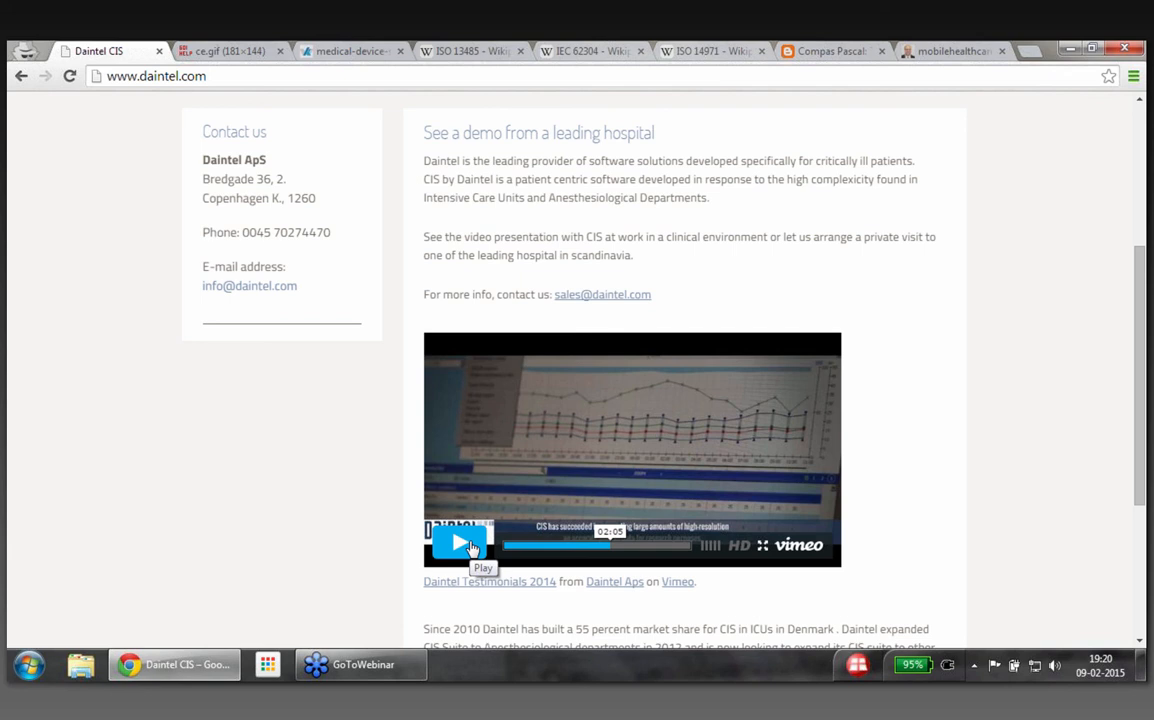
mouse_move(616, 412)
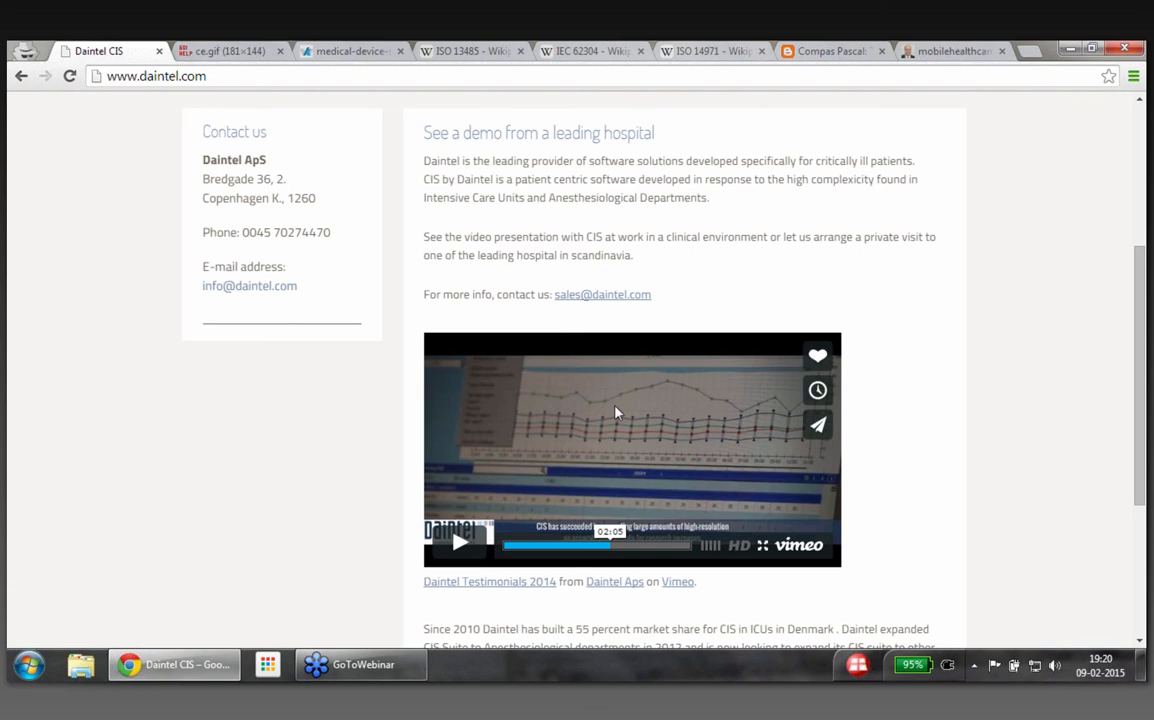
mouse_move(634, 424)
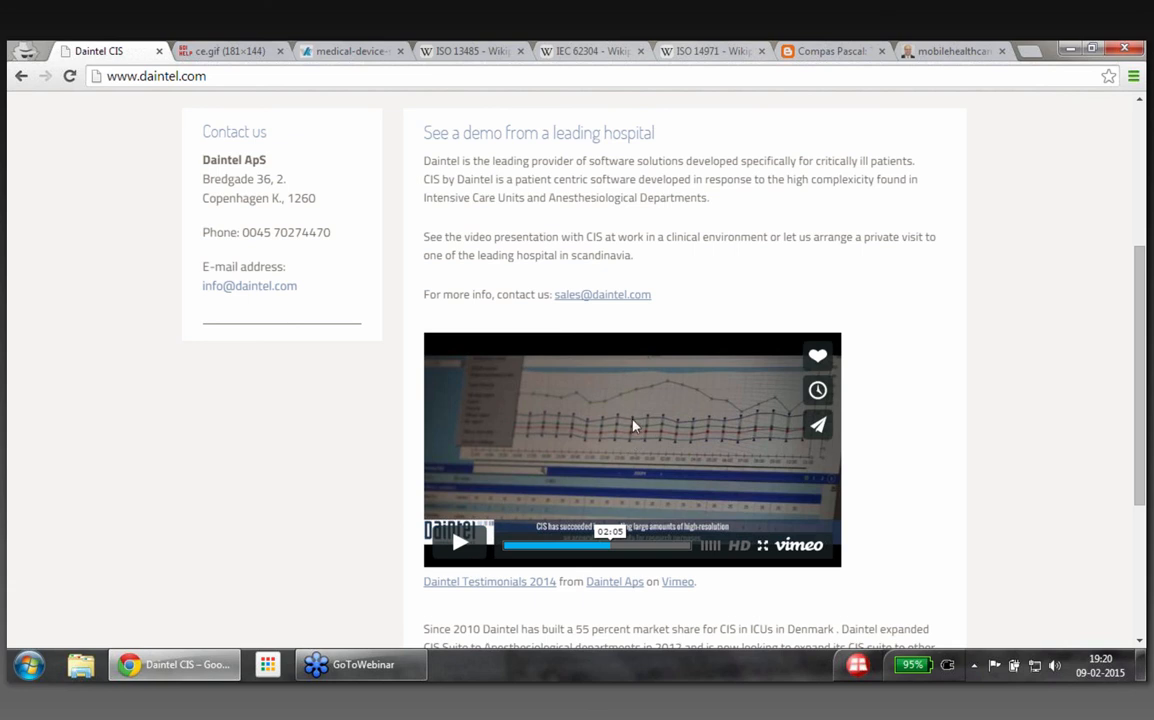
mouse_move(634, 444)
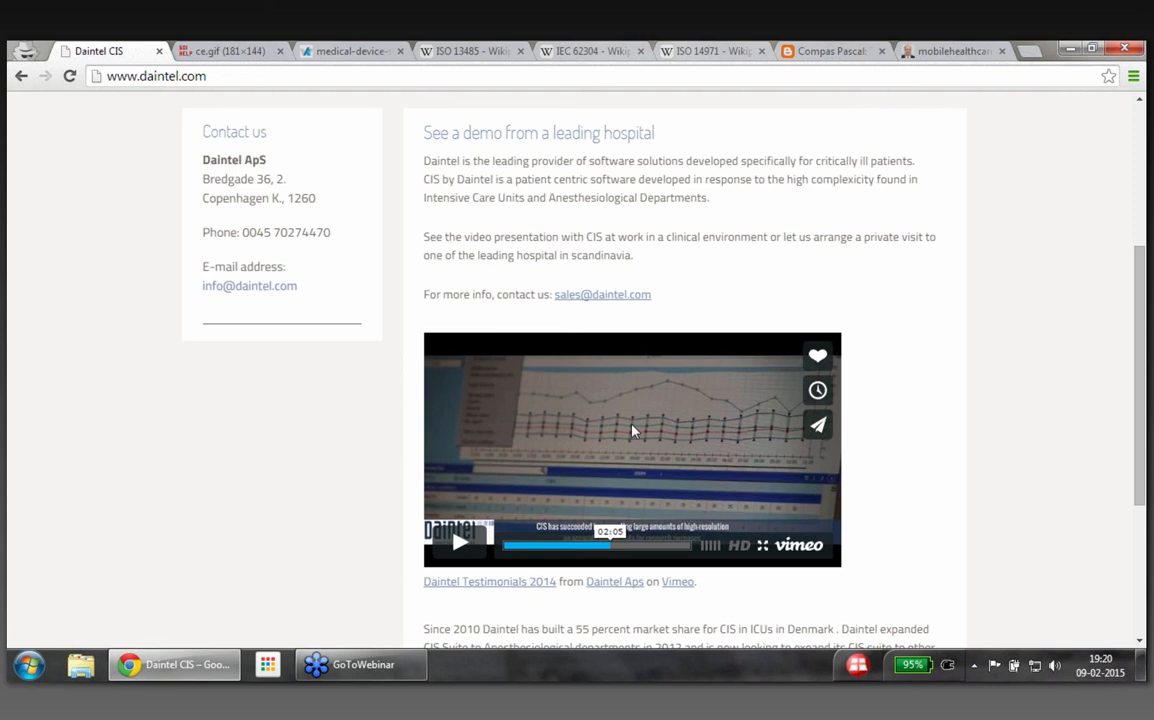
mouse_move(634, 420)
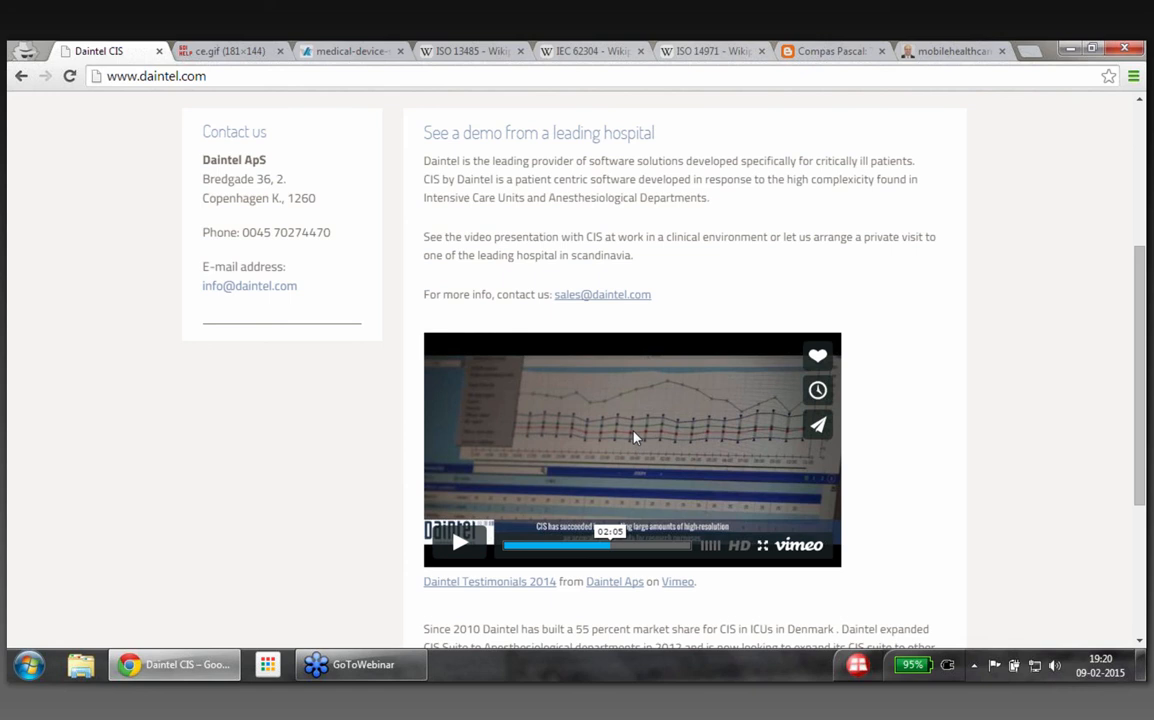
mouse_move(548, 500)
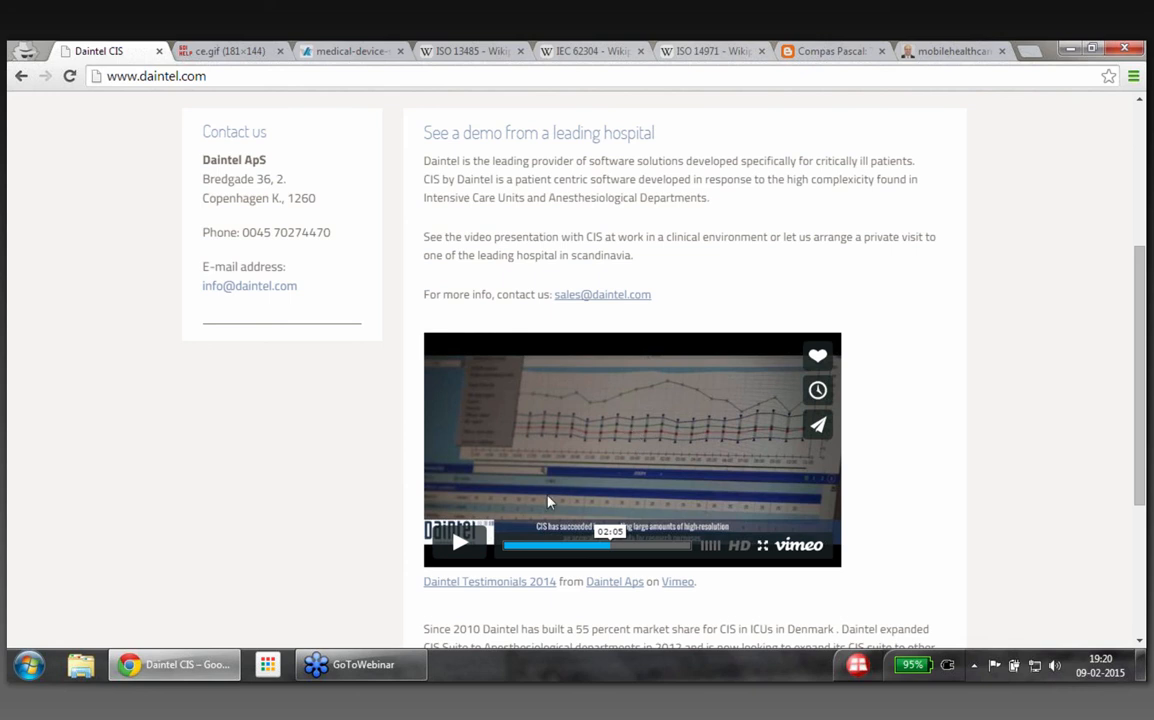
mouse_move(458, 542)
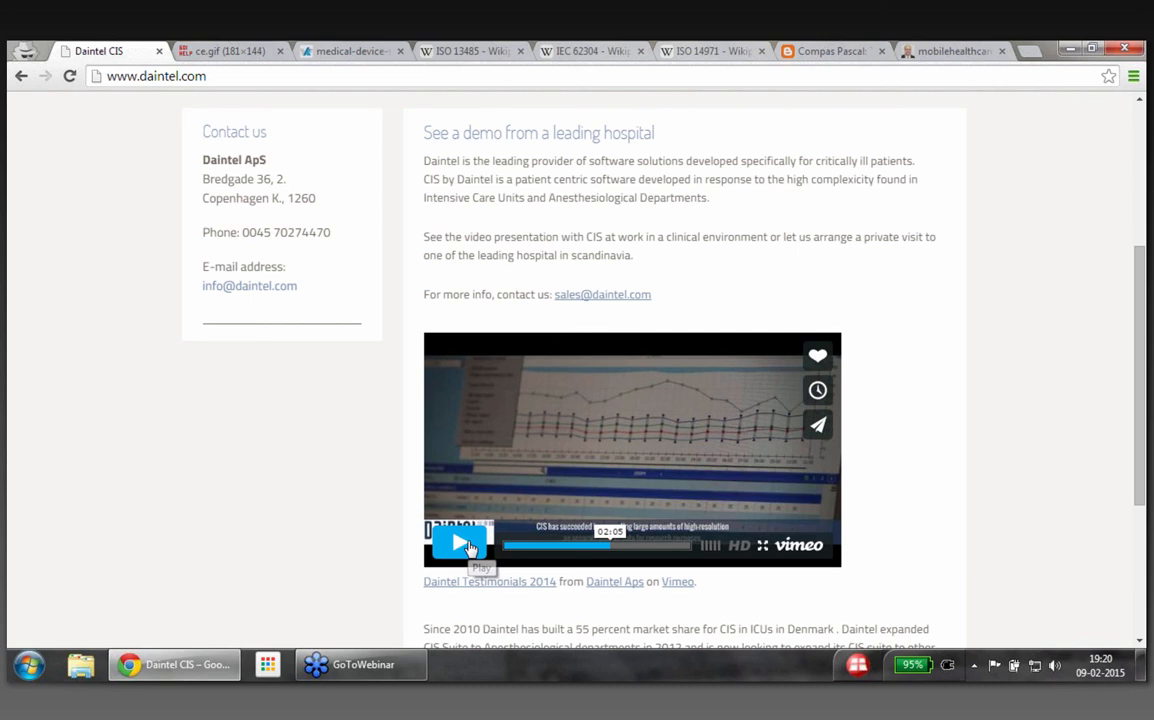
Start the embedded Daintel demo video playing in the Vimeo player
left_click(460, 544)
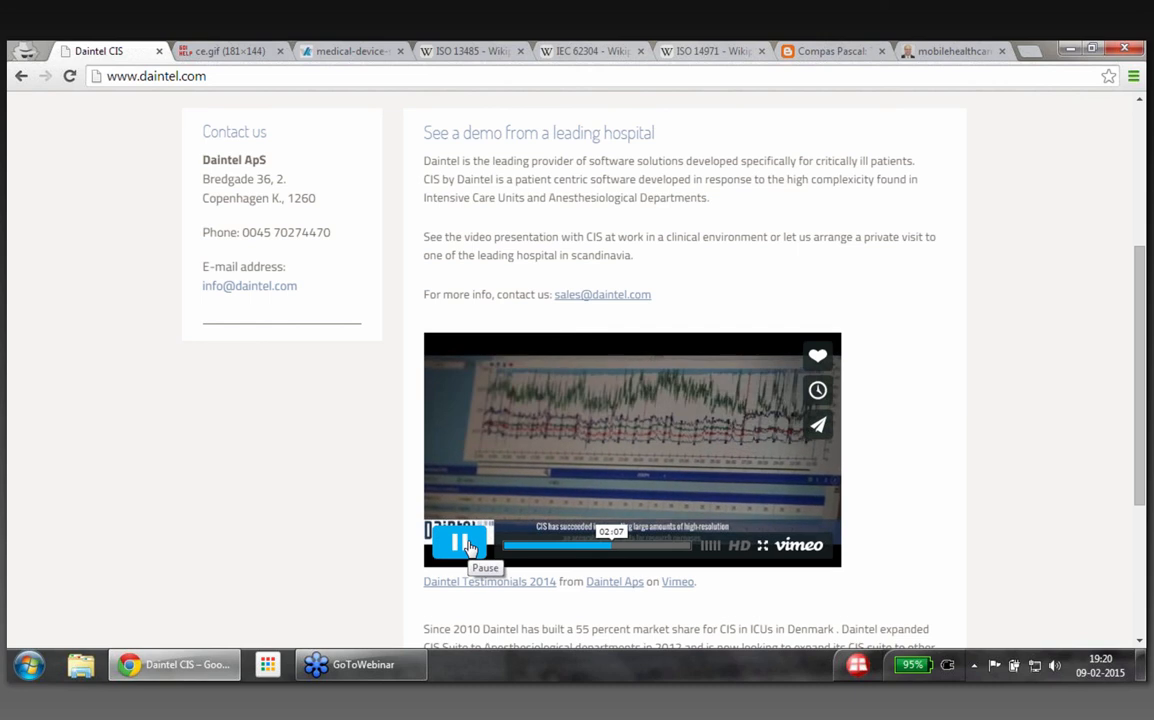
left_click(458, 544)
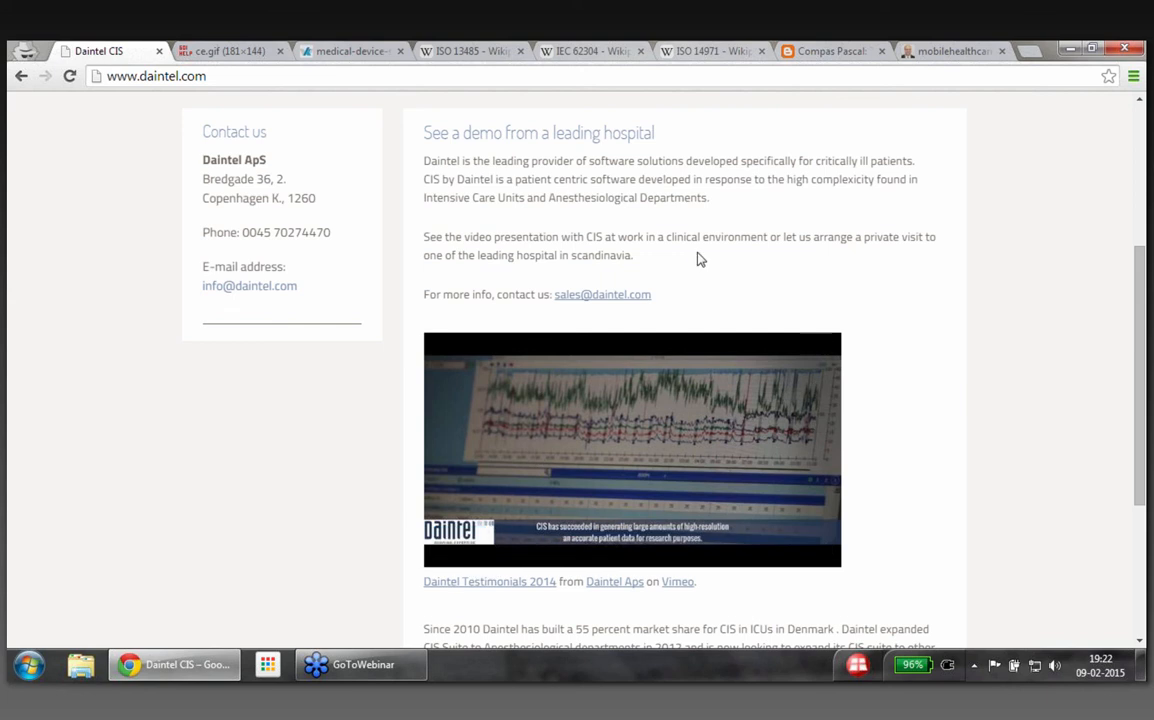
Switch to the mobile healthcare image tab showing a phone with a red cross
left_click(960, 50)
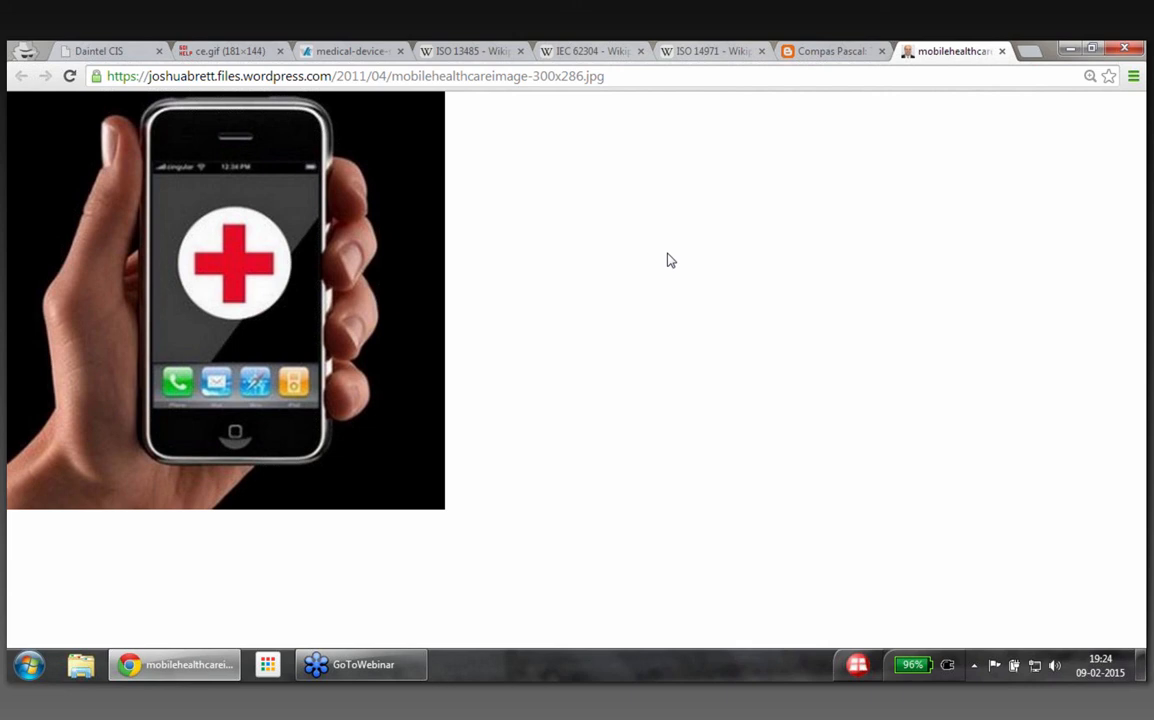
mouse_move(976, 140)
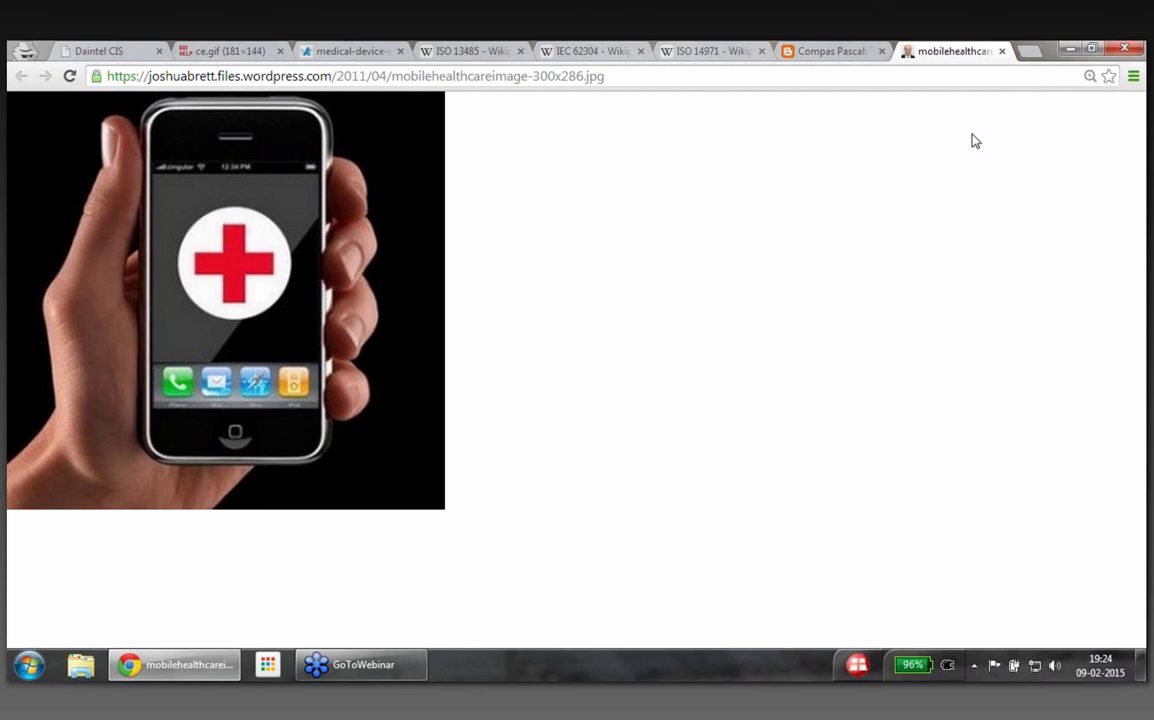
mouse_move(1056, 112)
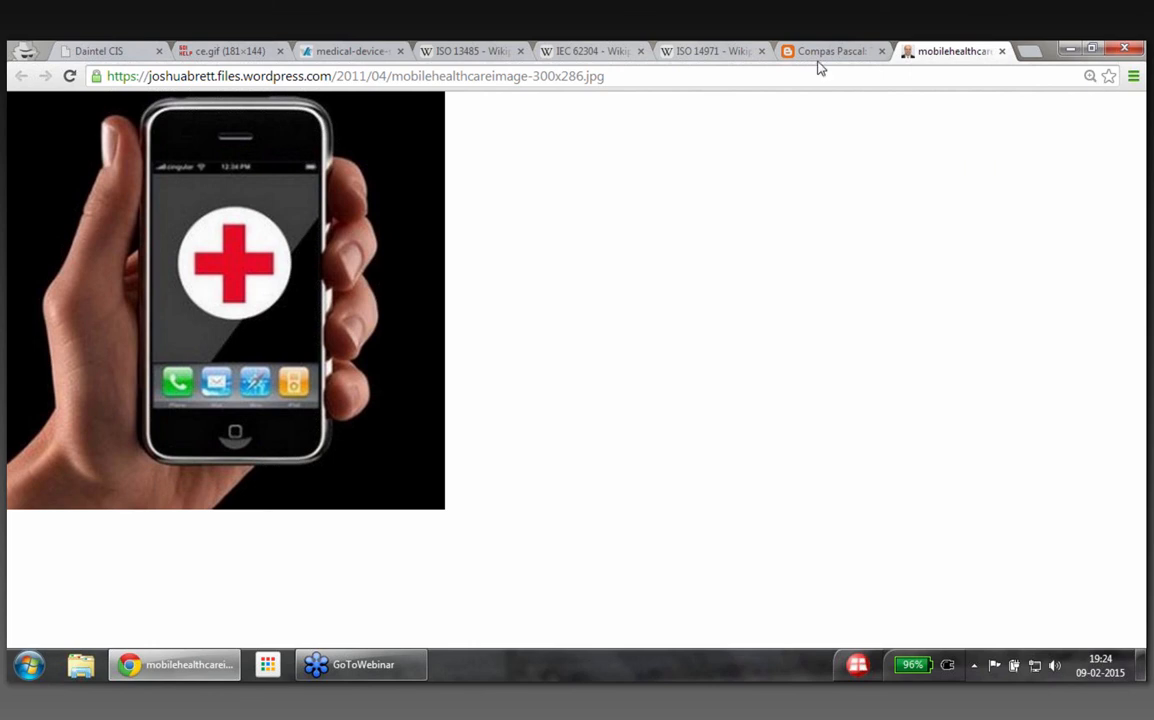
Return to the Compas Pascal A-model post, dismiss the pyramid lightbox and expand 2015 in the Blog Archive
left_click(836, 52)
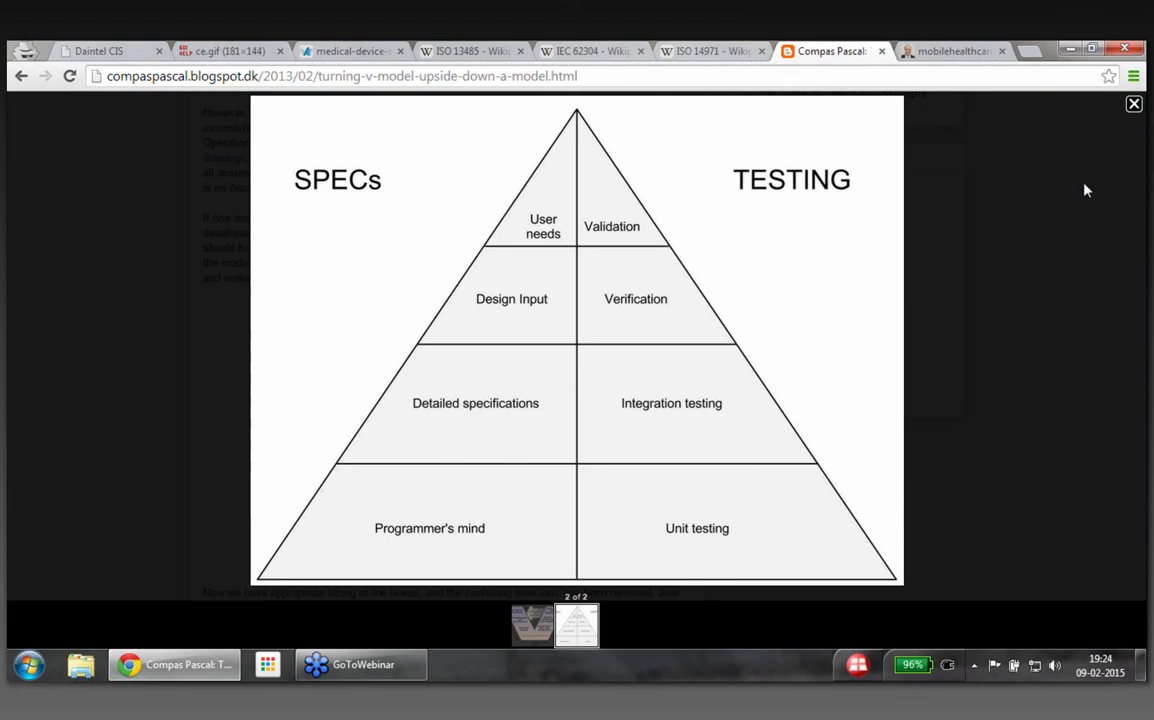
left_click(1130, 104)
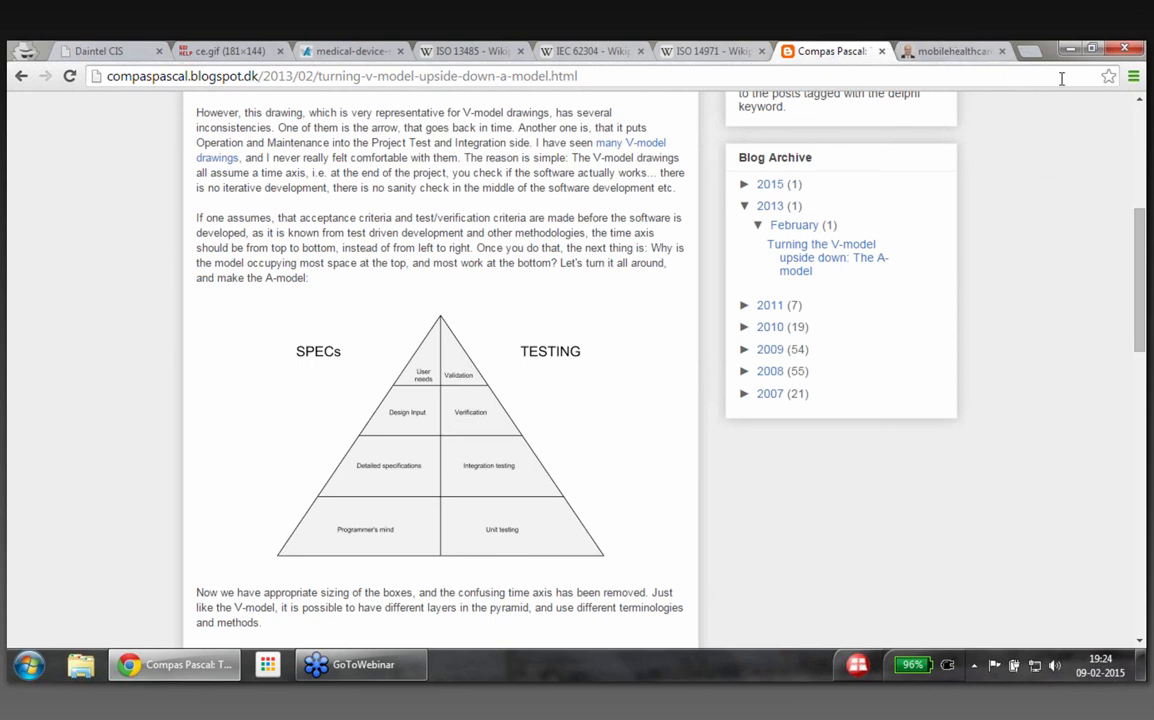
mouse_move(736, 190)
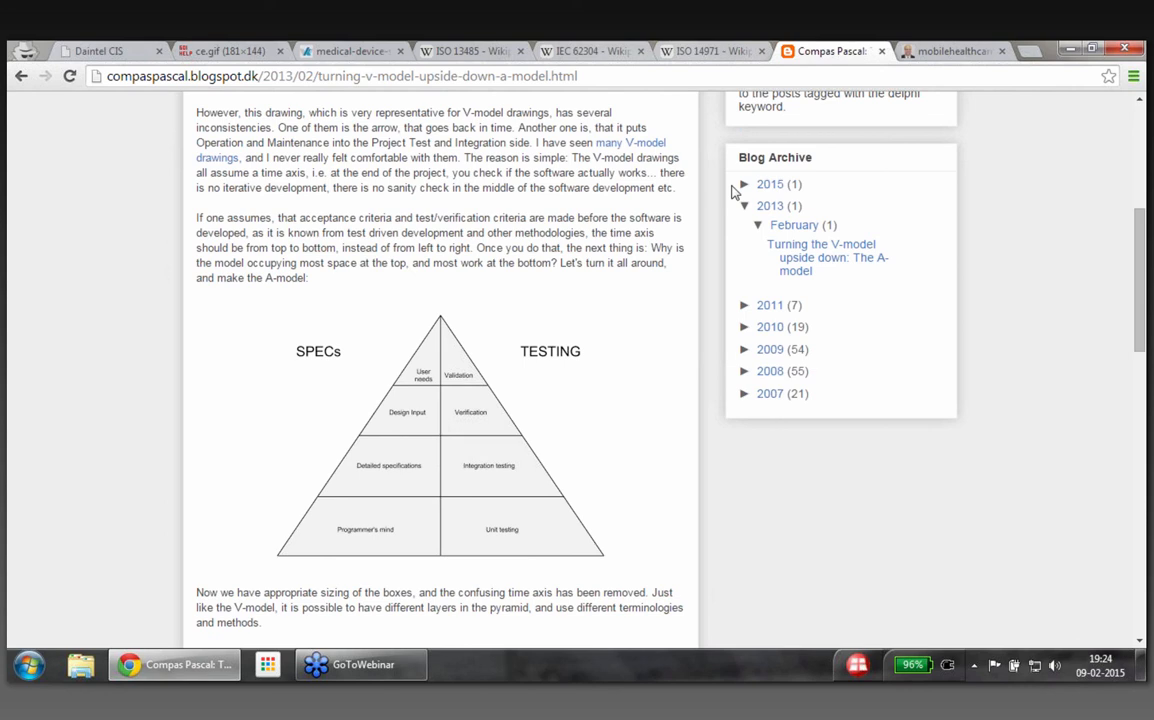
left_click(744, 184)
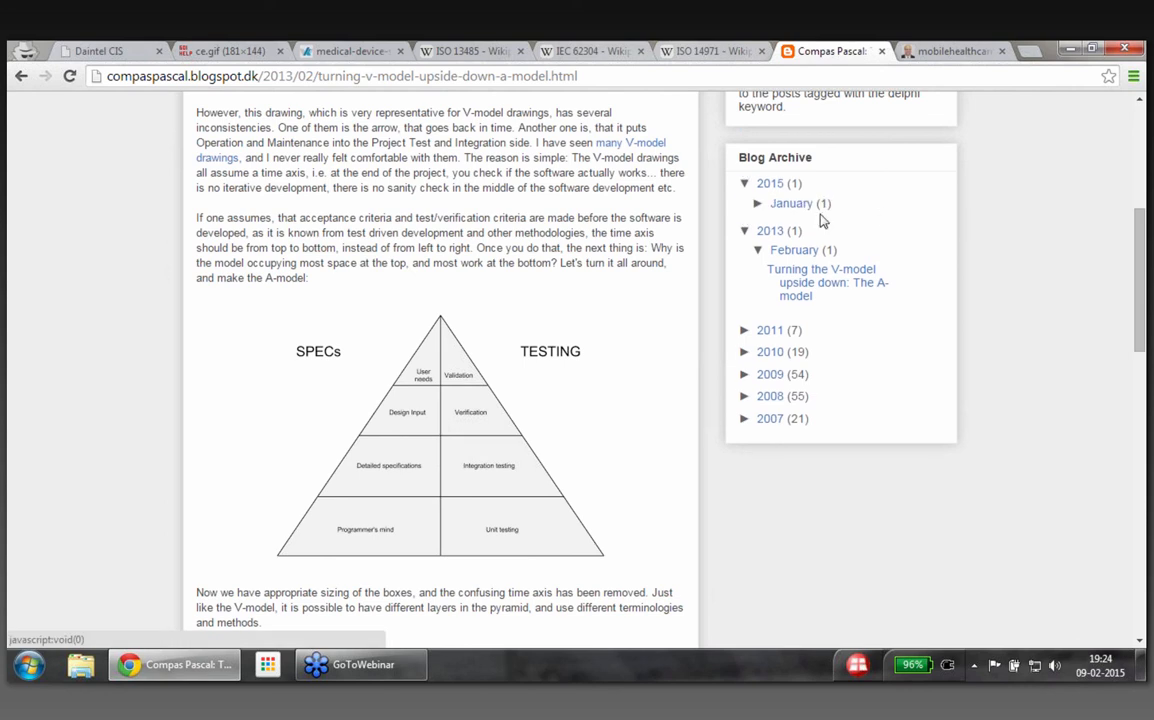
mouse_move(1136, 76)
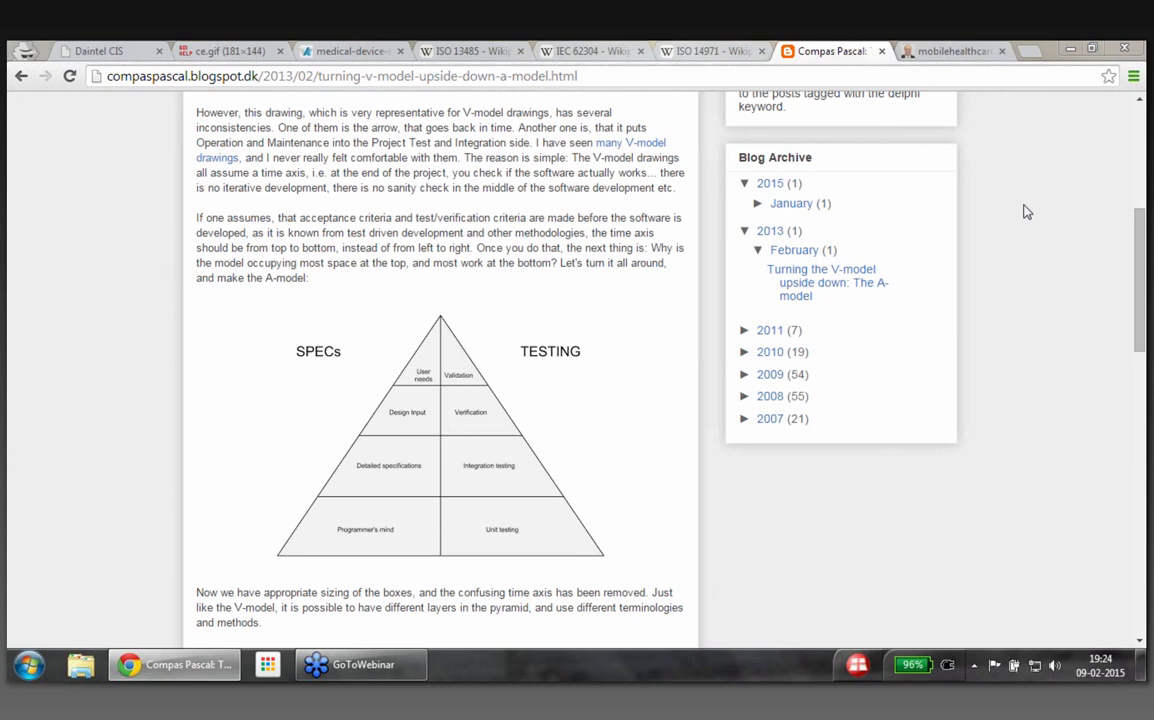
mouse_move(1008, 140)
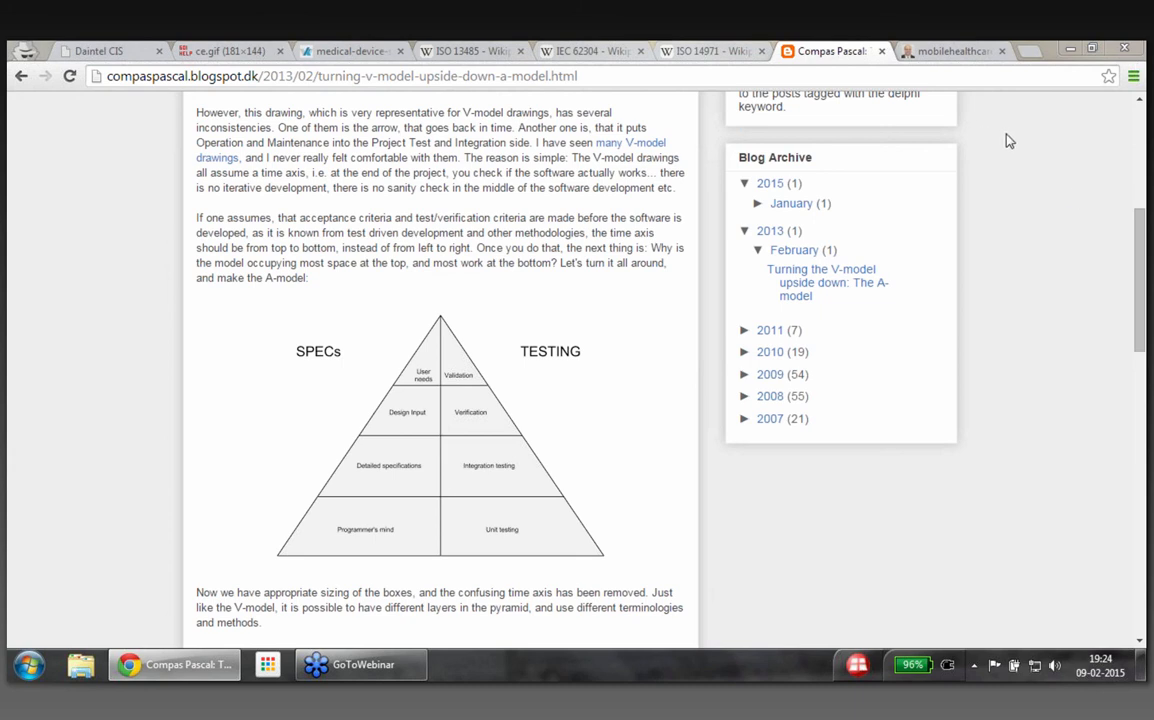